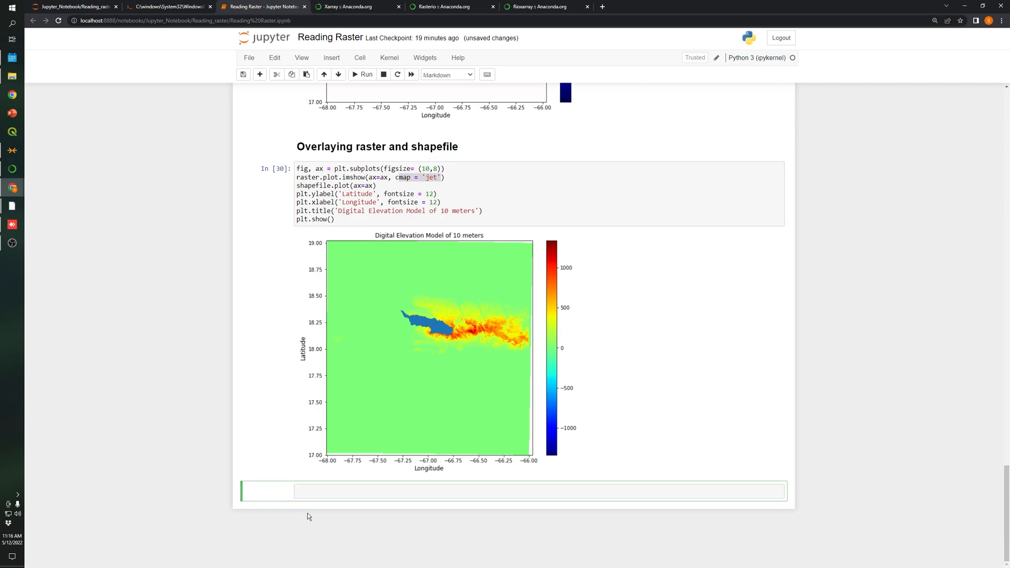
pyautogui.moveTo(399, 299)
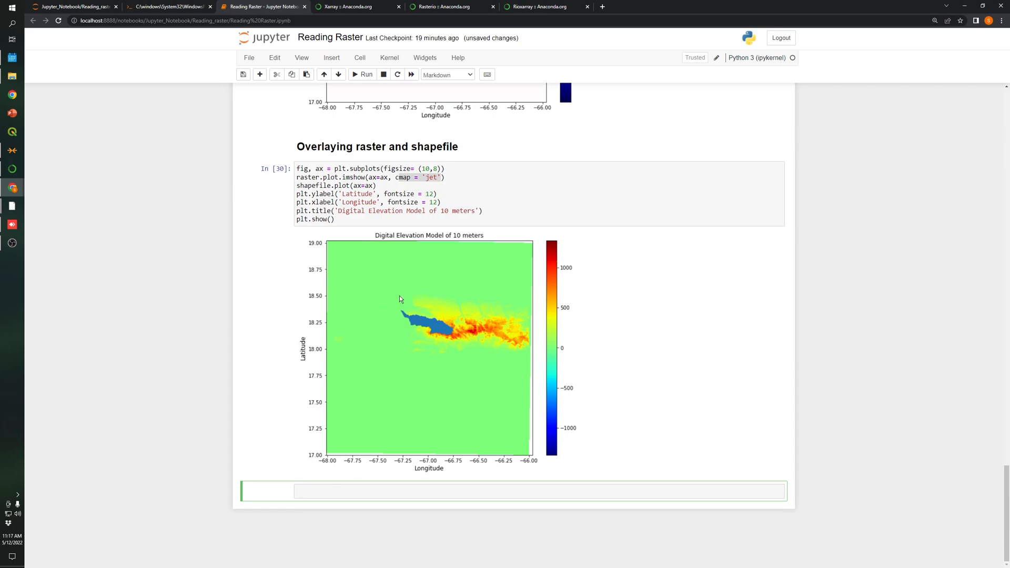
pyautogui.moveTo(743, 567)
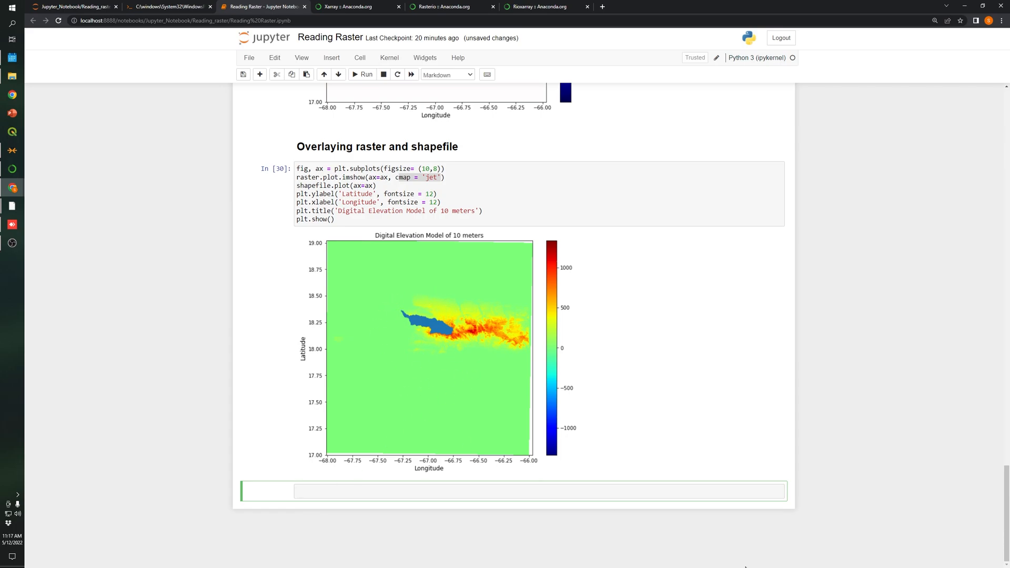
# Step: Write the markdown heading '## Clipping the raster' in the empty cell
pyautogui.write('##')
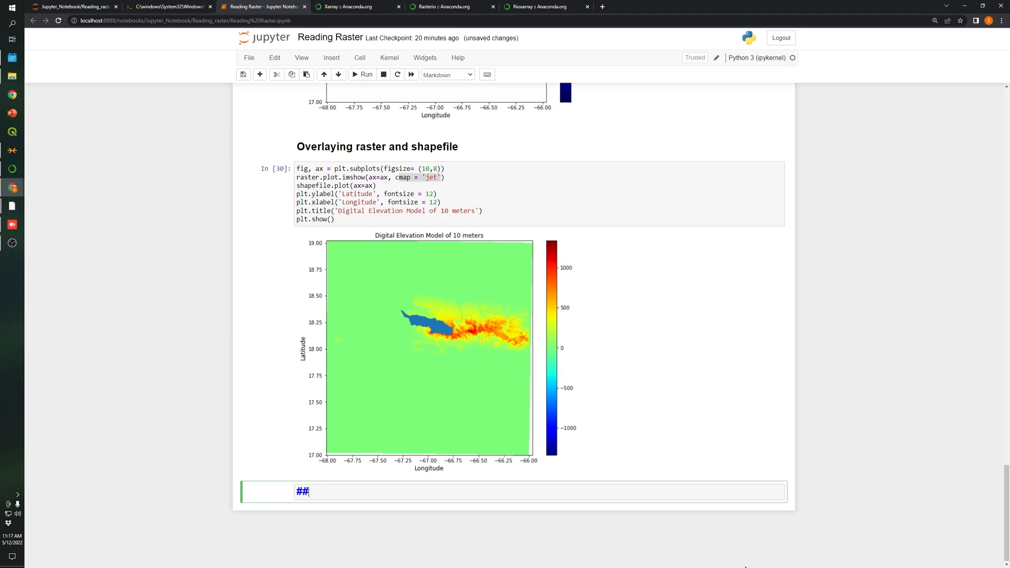
pyautogui.write('Clipping the raster')
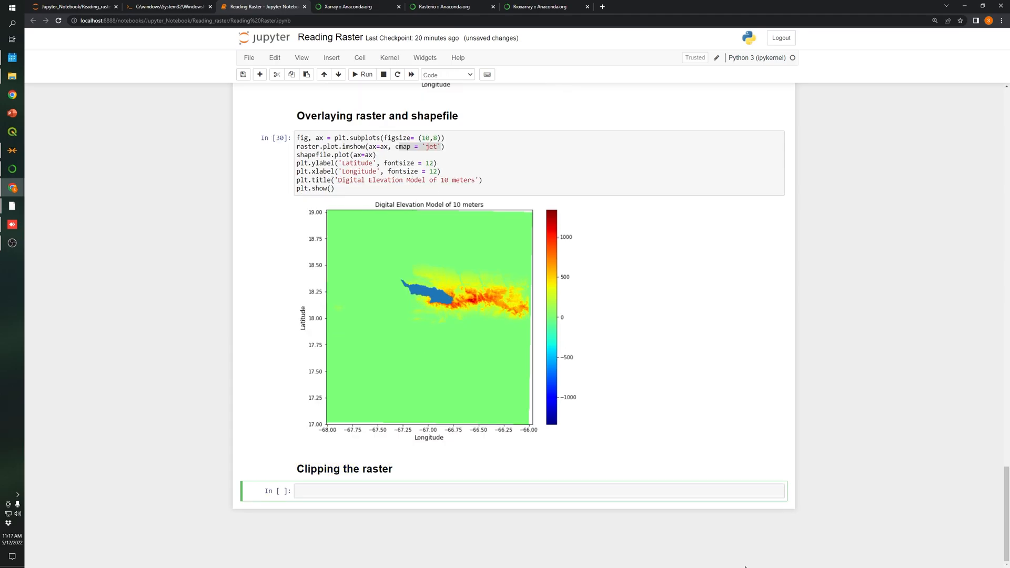
# Step: Define clip_bound = shapefile.geometry in a new code cell
pyautogui.press('ctrl+s')
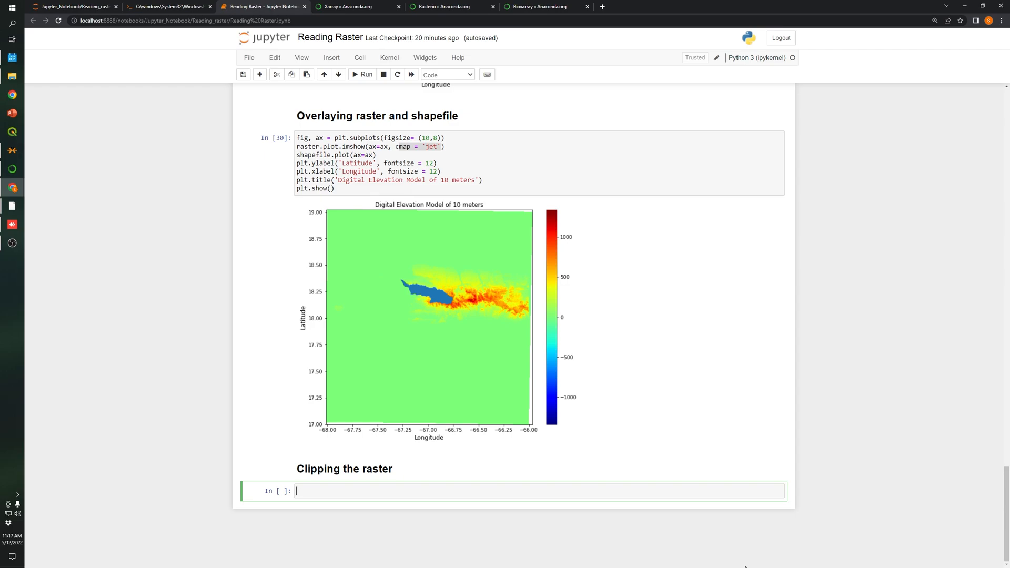
pyautogui.write('cli')
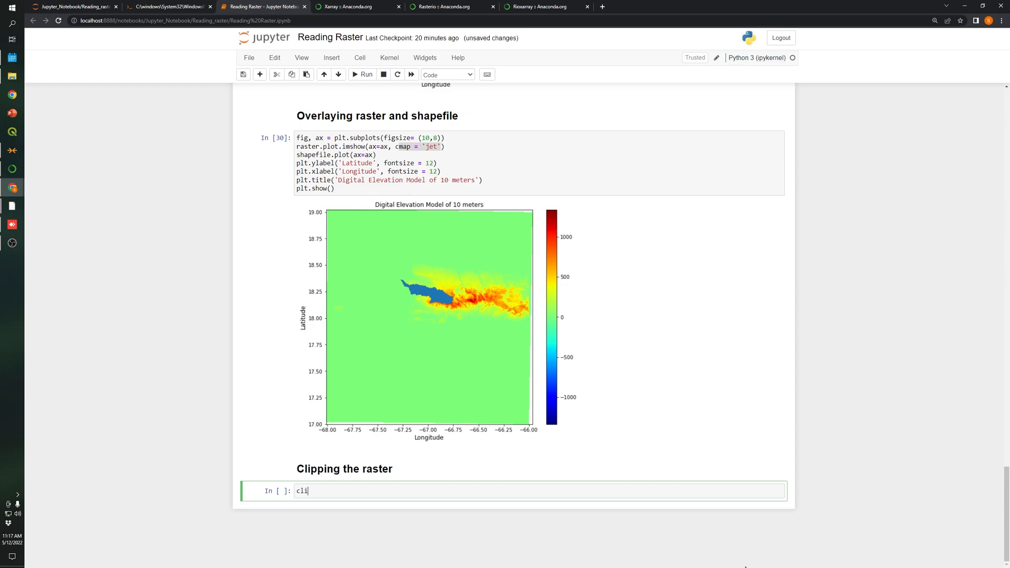
pyautogui.write('p_')
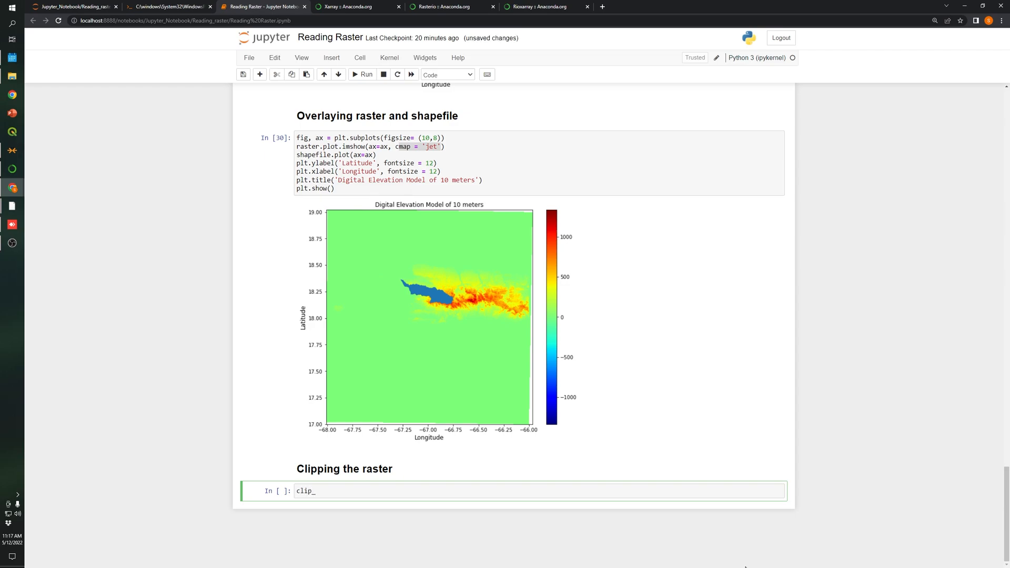
pyautogui.write('bound')
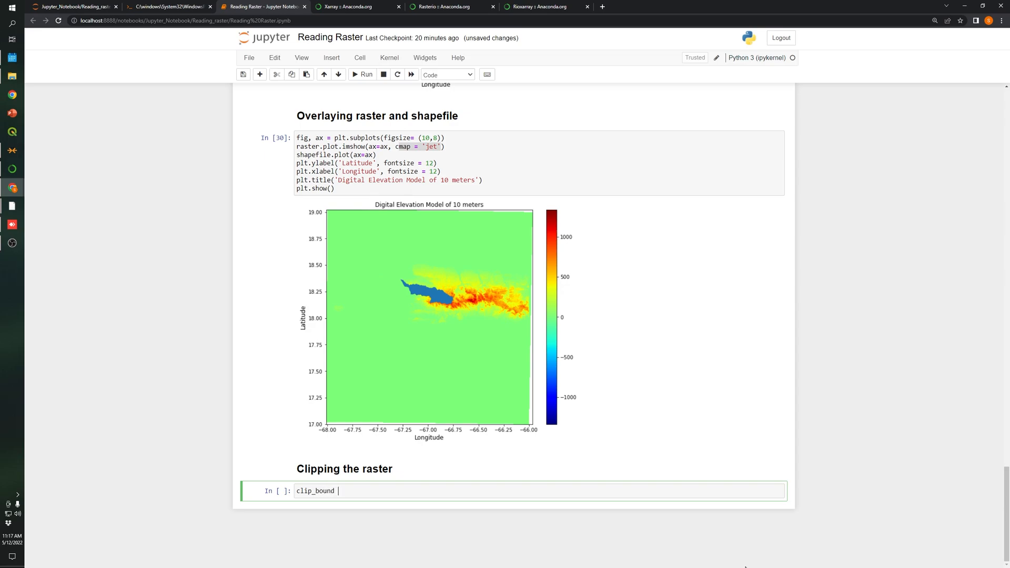
pyautogui.write('= shape')
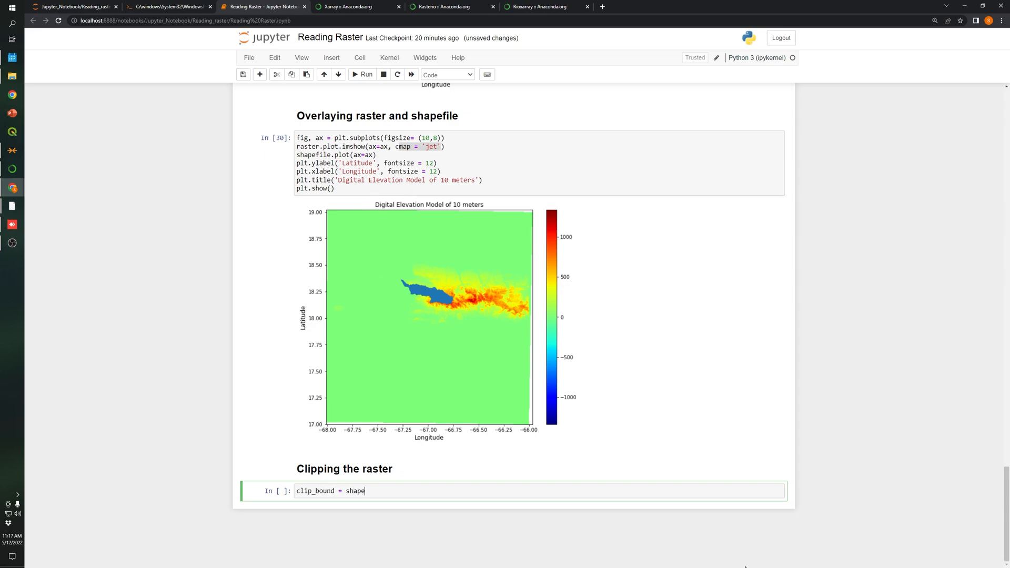
pyautogui.write('file.')
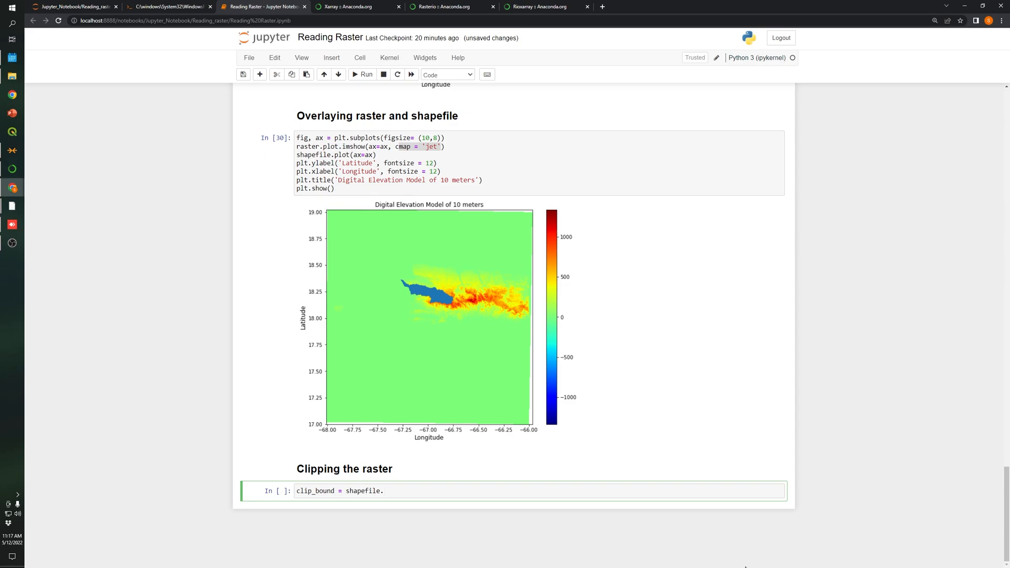
pyautogui.write('geometry')
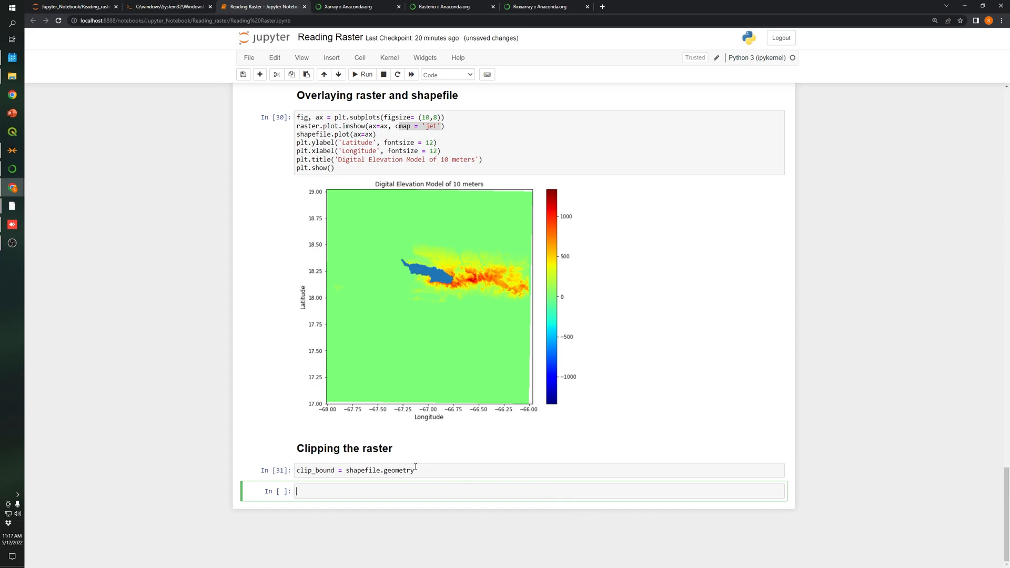
# Step: Start the next cell with clip_bound to display the watershed geometry
pyautogui.write('cl')
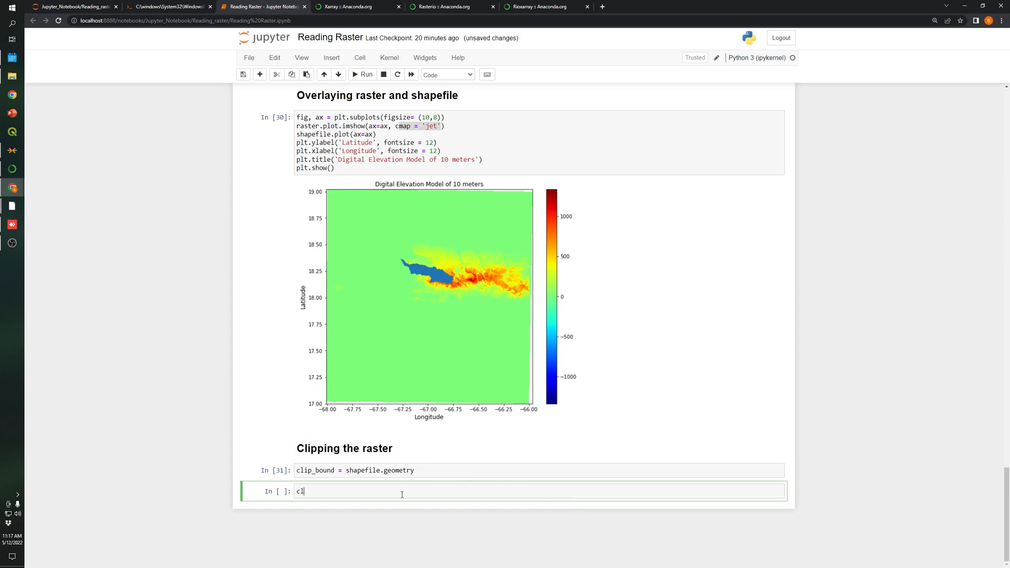
pyautogui.write('ip')
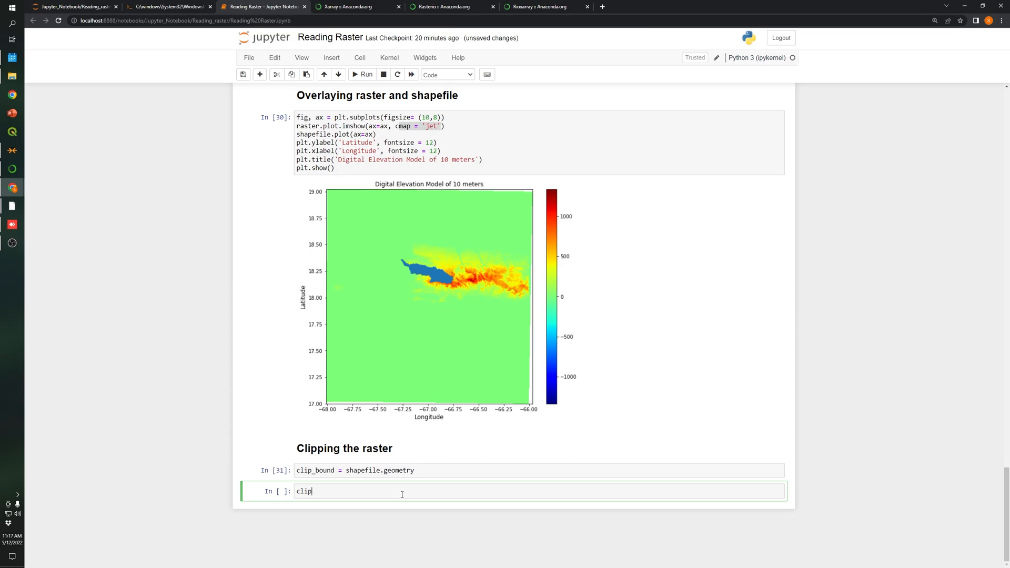
pyautogui.write('_bound')
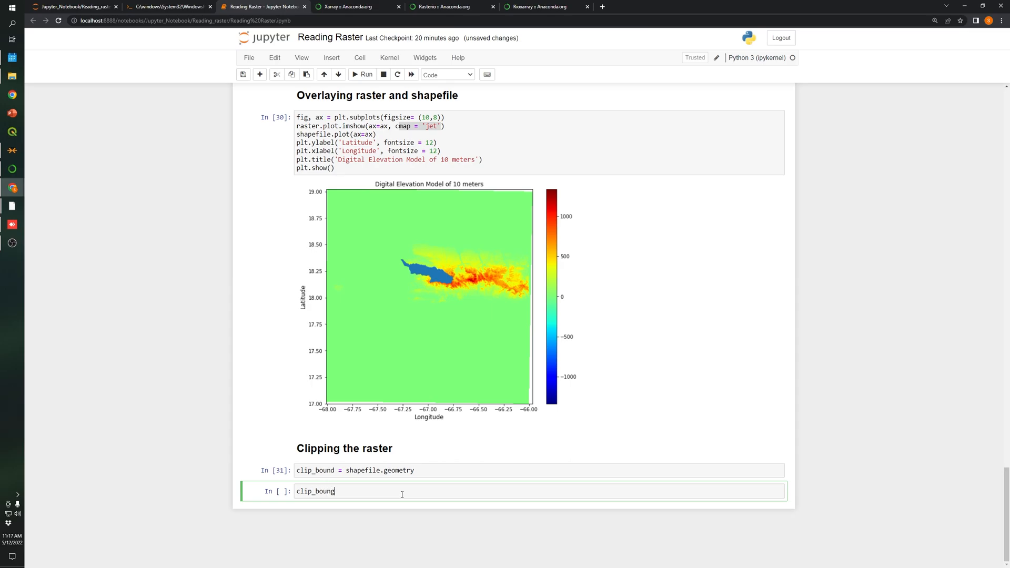
# Step: Run the clip_bound cell and compare its POLYGON output with the shapefile's geometry column
pyautogui.click(365, 74)
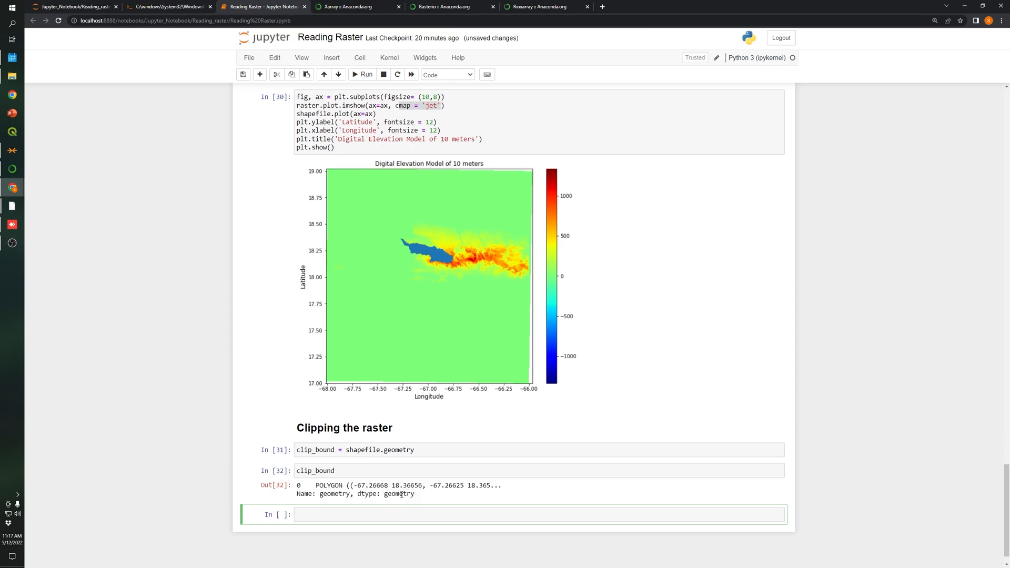
pyautogui.scroll(3)
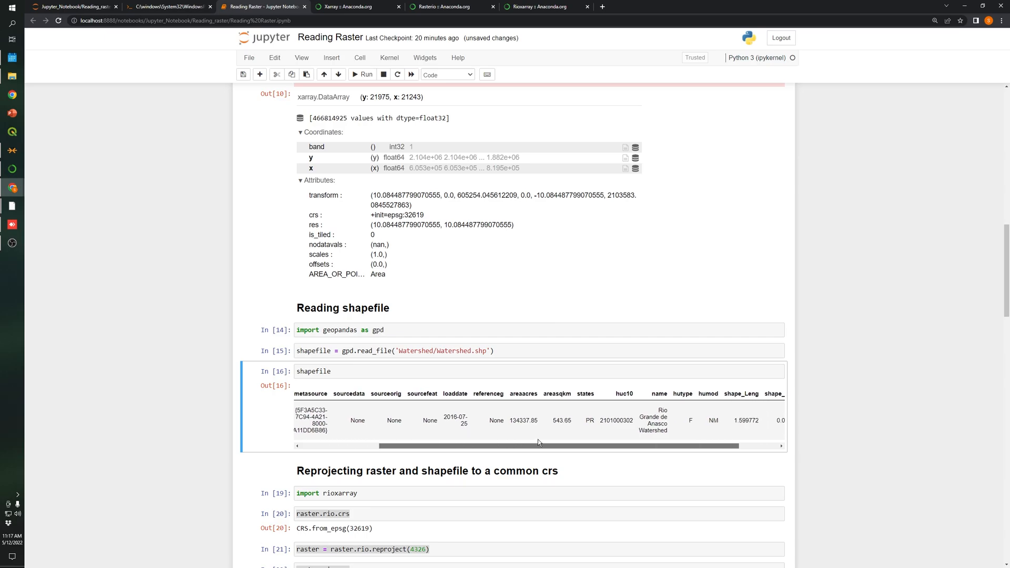
pyautogui.hscroll(3)
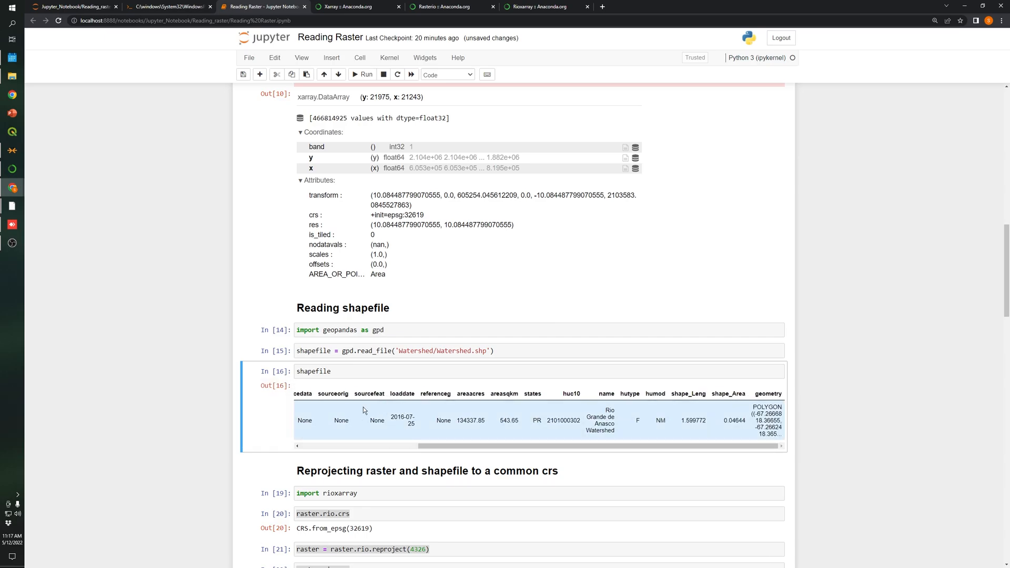
pyautogui.moveTo(749, 426)
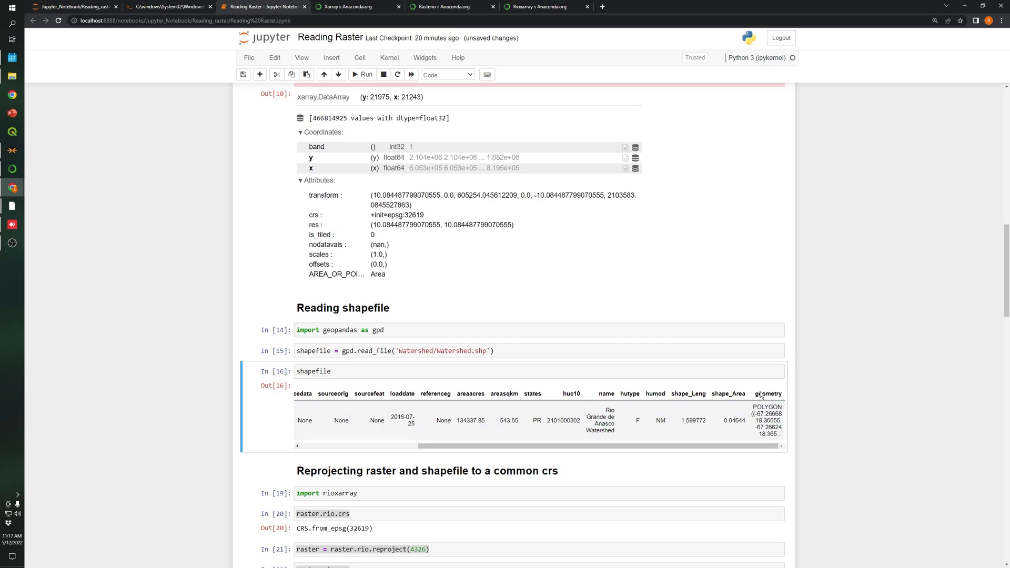
pyautogui.scroll(-3)
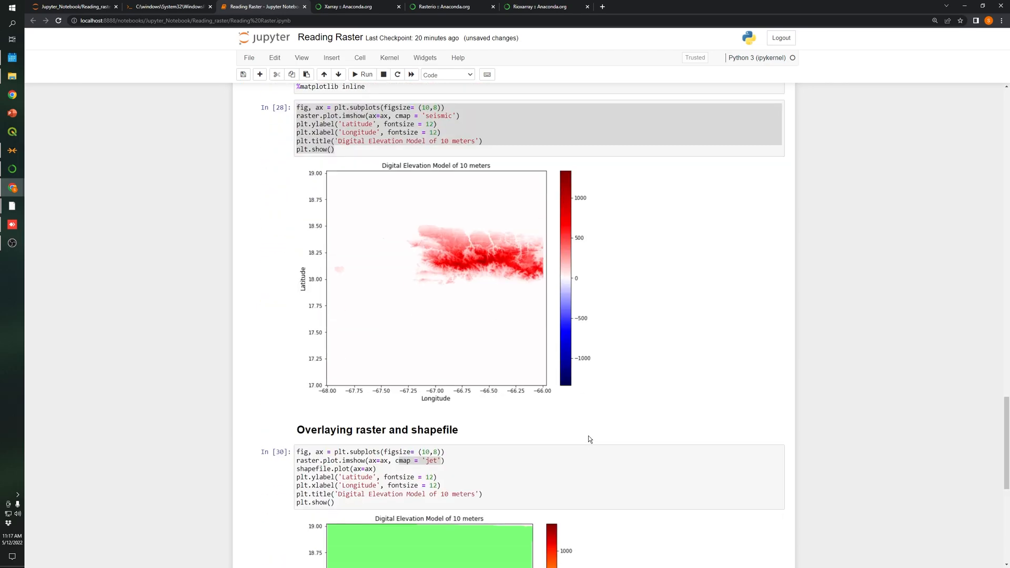
pyautogui.scroll(-3)
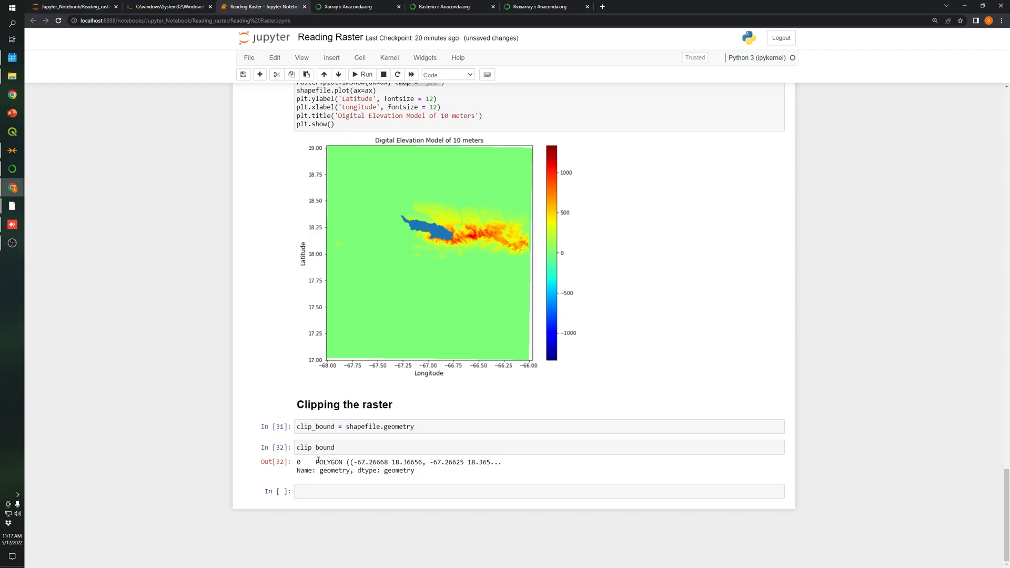
pyautogui.moveTo(400, 231)
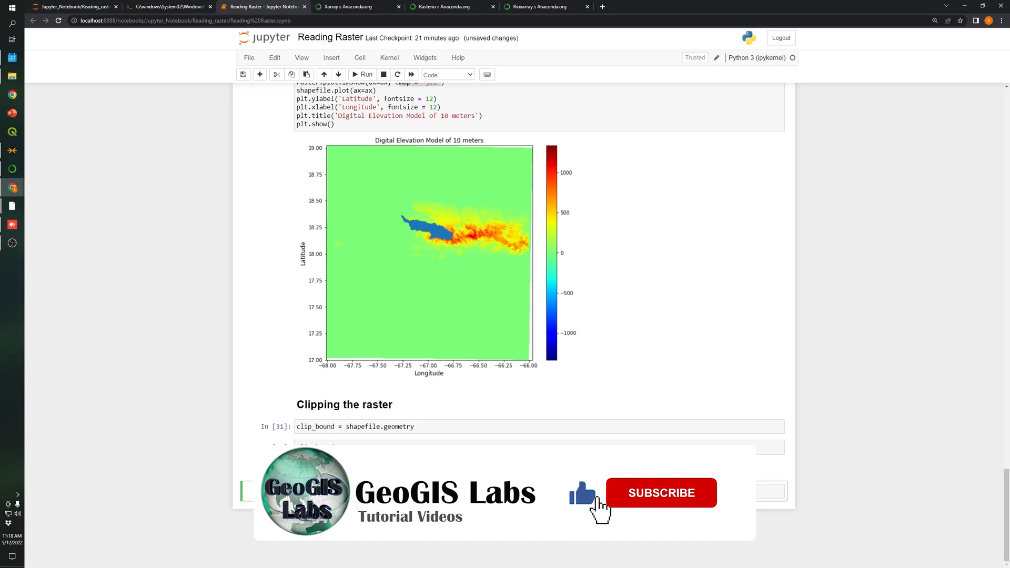
# Step: Write clipped_raster = raster.rio.clip(clip_bound, from_disk = True) to clip the elevation raster
pyautogui.click(661, 493)
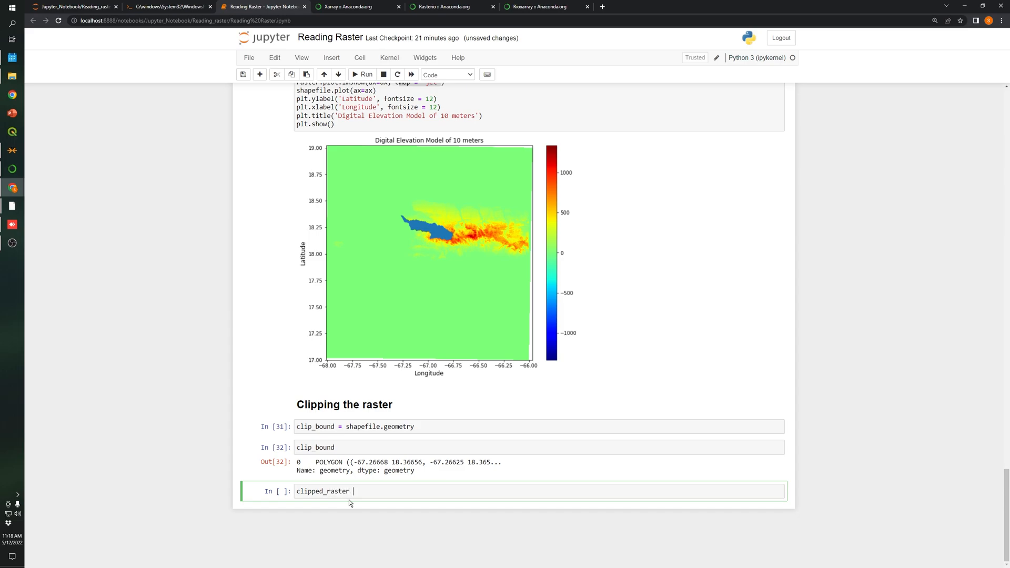
pyautogui.write('= ras')
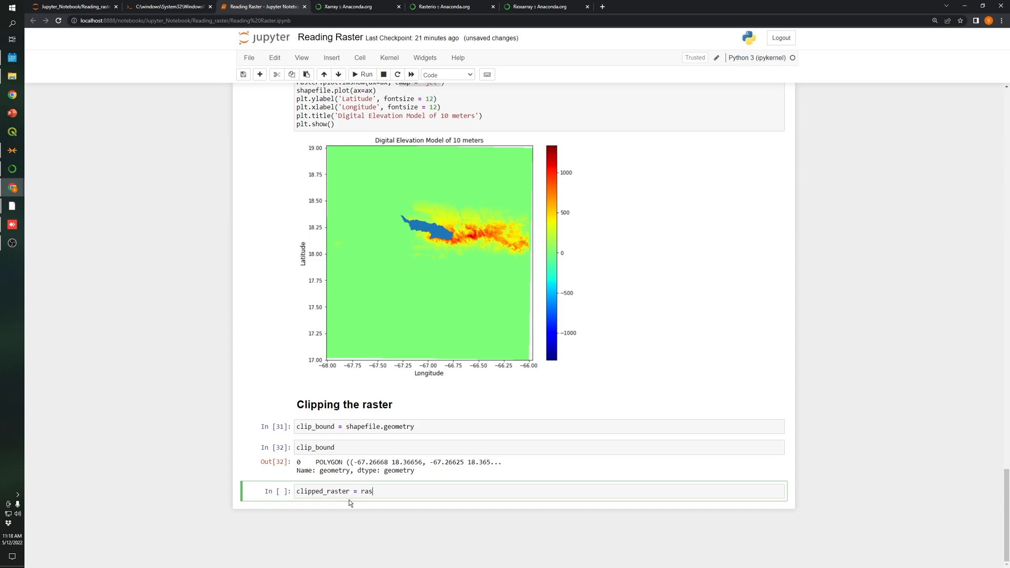
pyautogui.write('ter.')
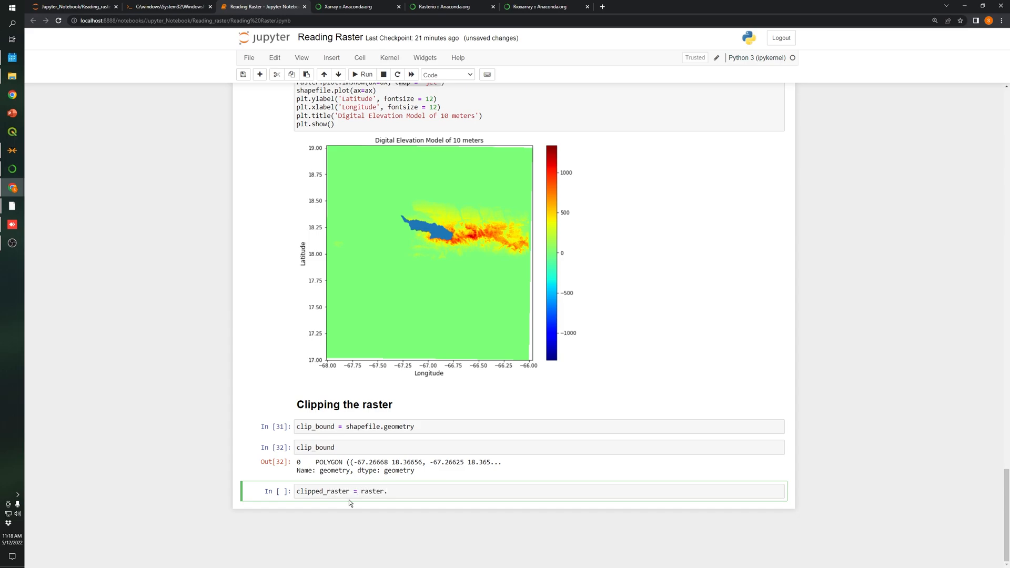
pyautogui.write('rio.')
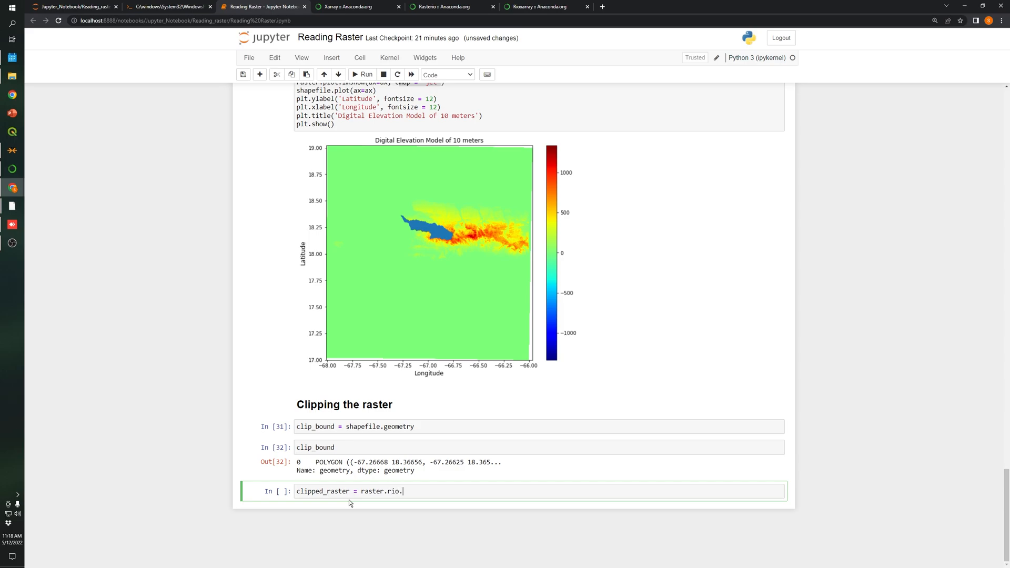
pyautogui.write('clip()')
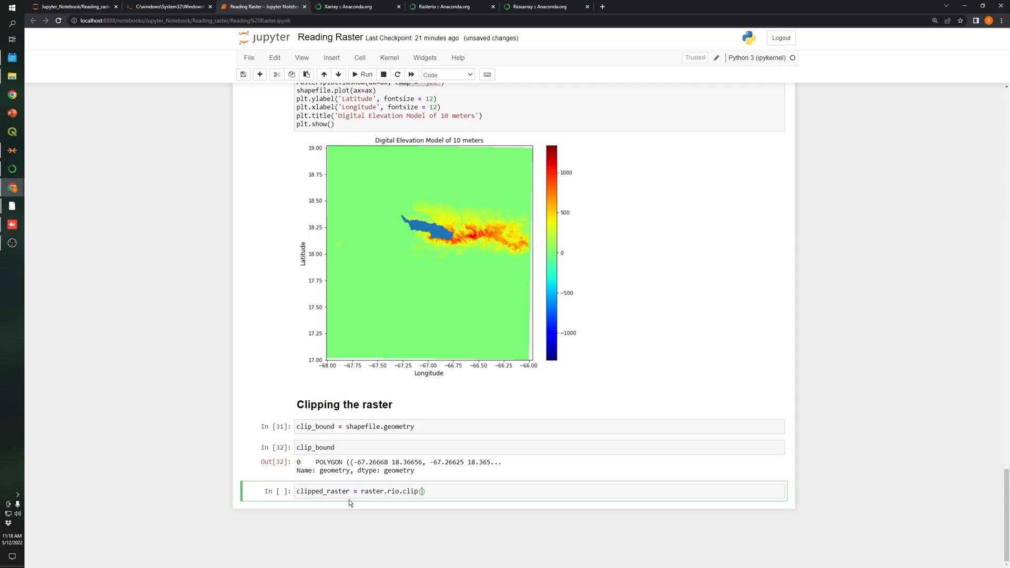
pyautogui.write('clip')
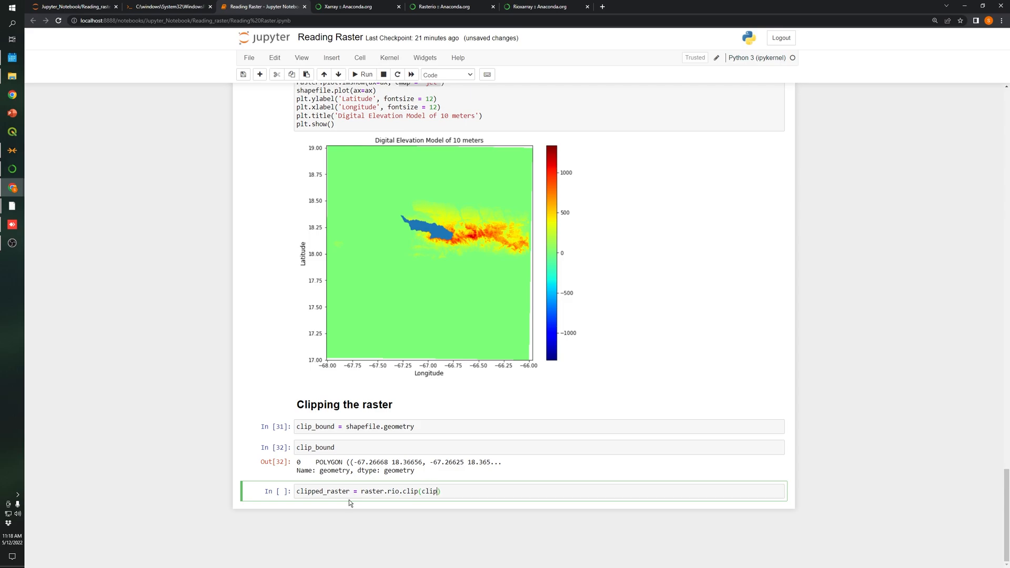
pyautogui.write('_boun')
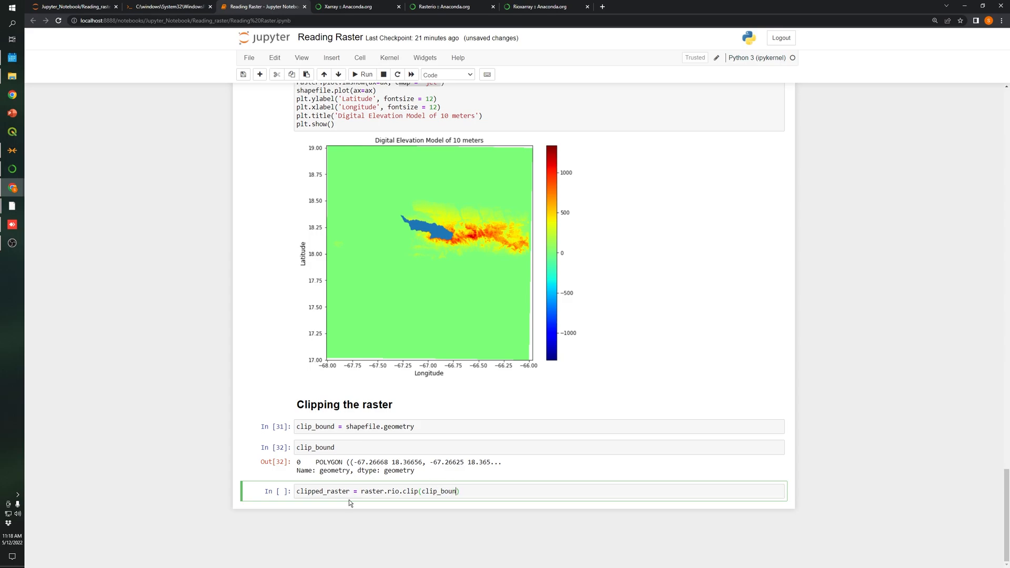
pyautogui.write(', f')
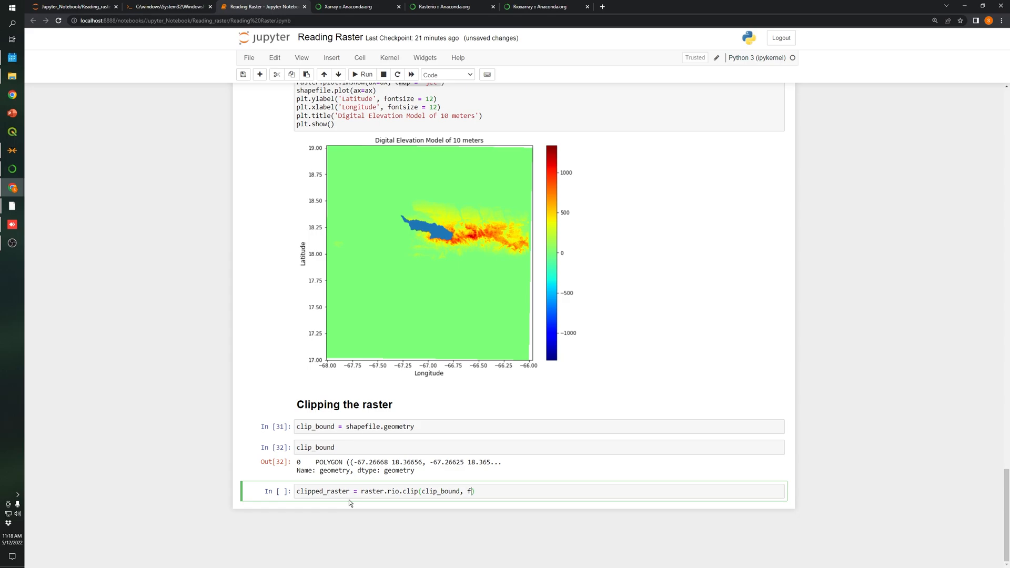
pyautogui.write('rom_disk =')
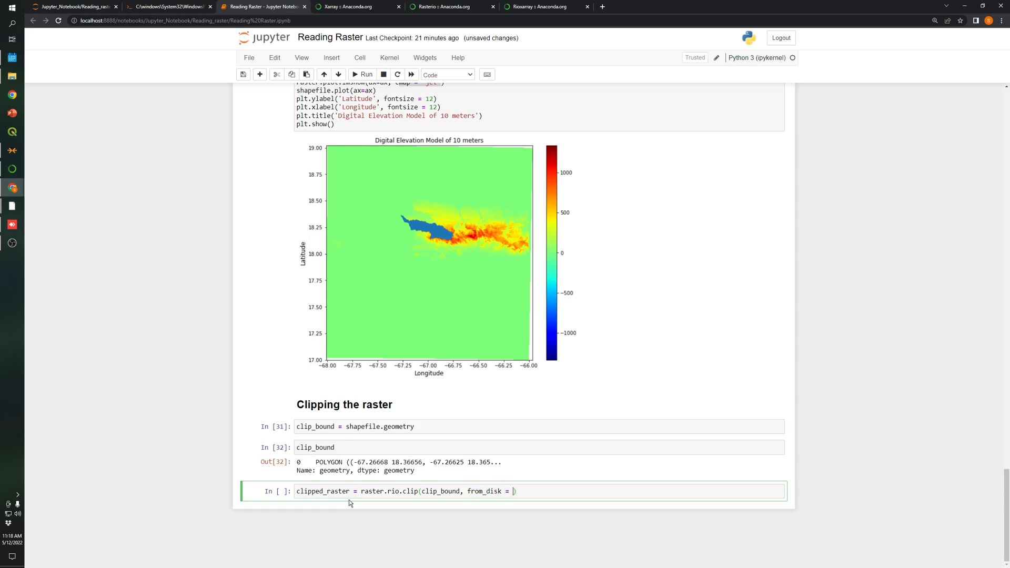
pyautogui.write('True')
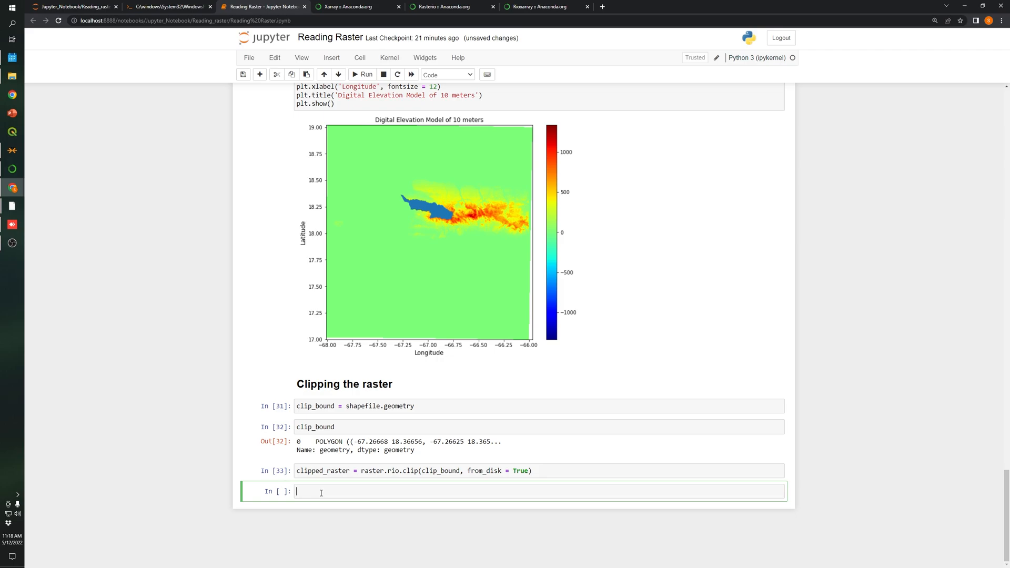
# Step: Display clipped_raster, a 2570 by 5600 DataArray of mostly nan values
pyautogui.write('c')
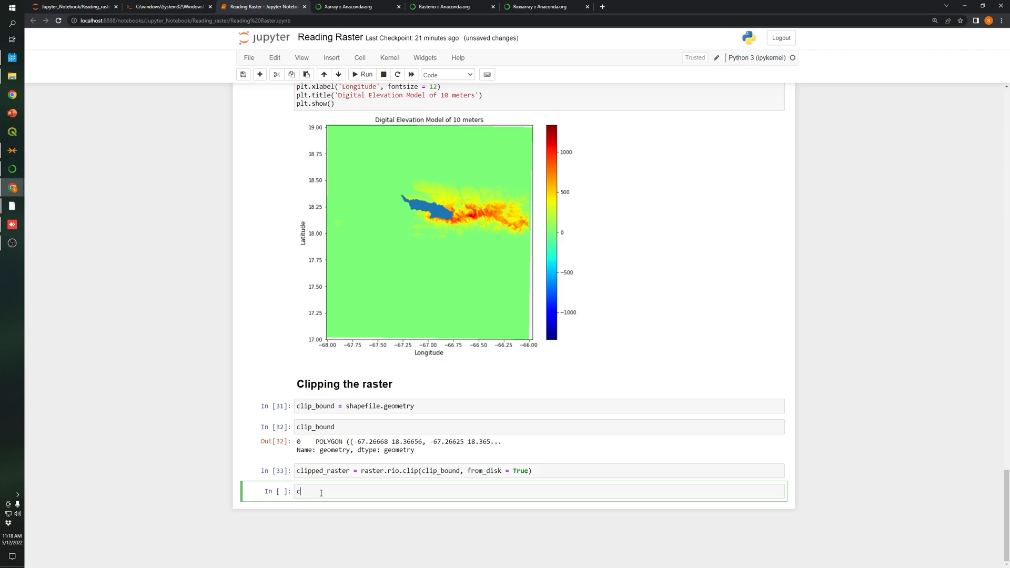
pyautogui.write('lip')
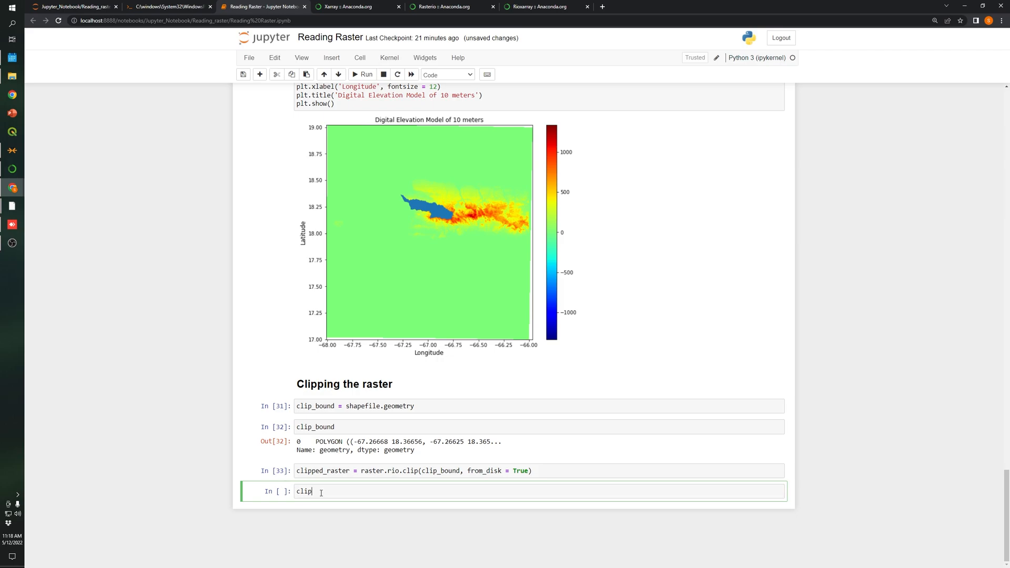
pyautogui.write('ped')
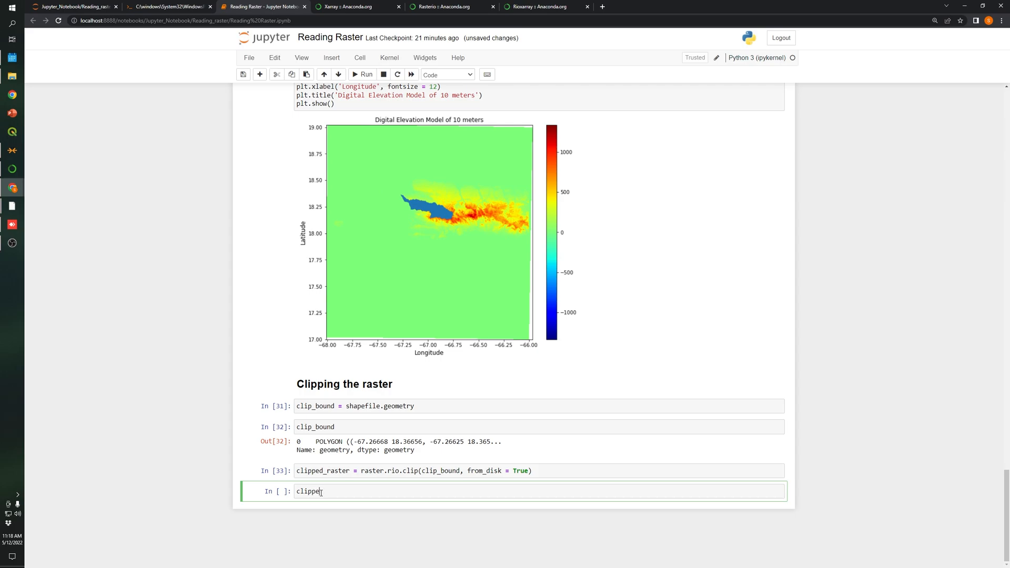
pyautogui.press('Shift+Return')
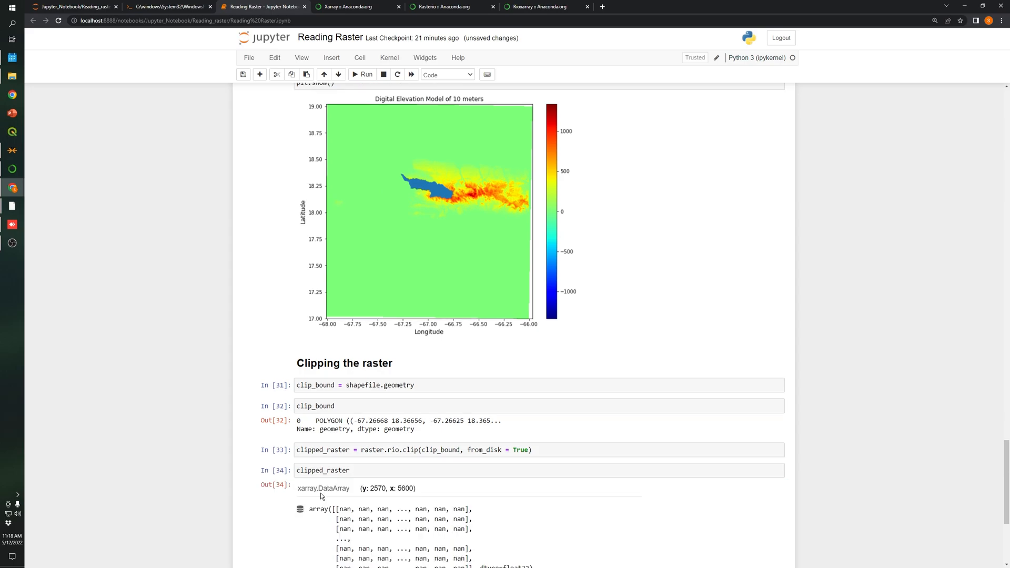
pyautogui.scroll(-3)
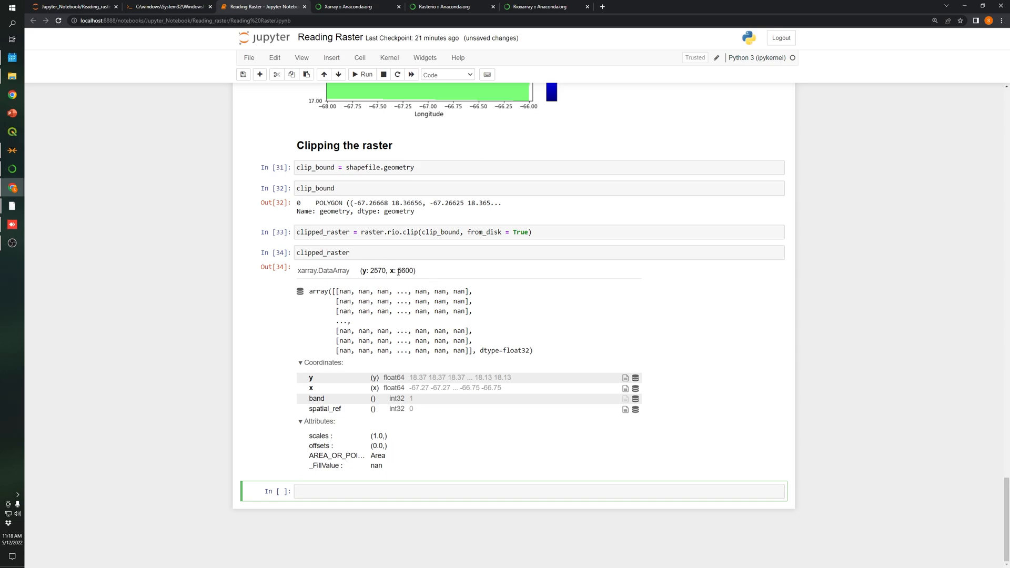
# Step: Compare the clipped raster's dimensions with the original raster's, ending at the notebook's empty cell
pyautogui.scroll(3)
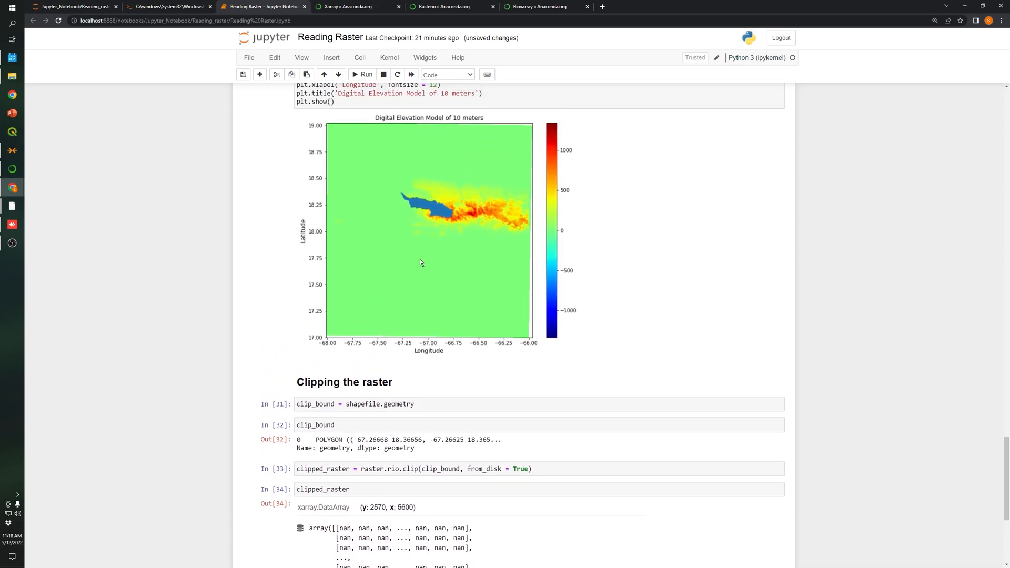
pyautogui.moveTo(463, 236)
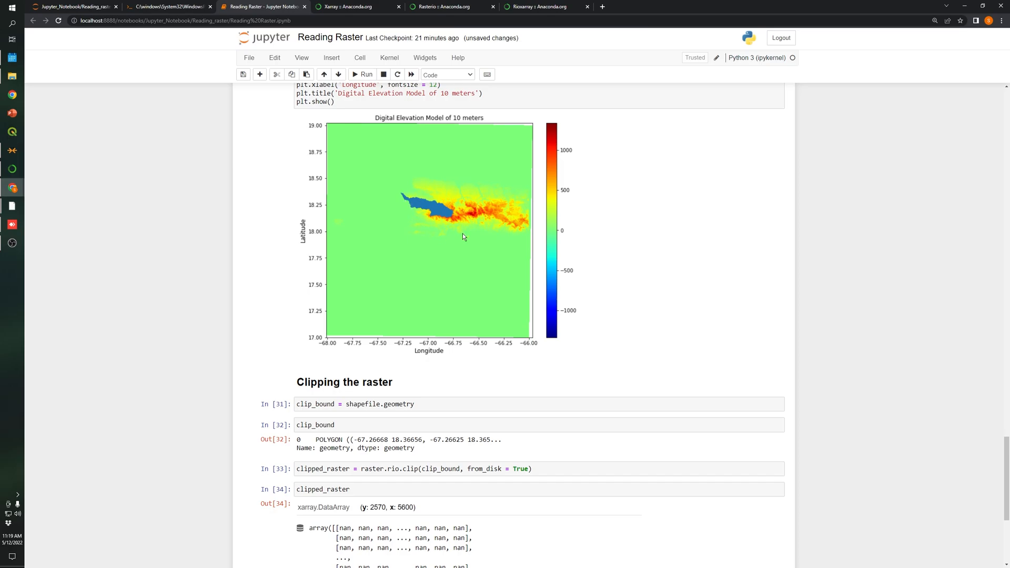
pyautogui.scroll(3)
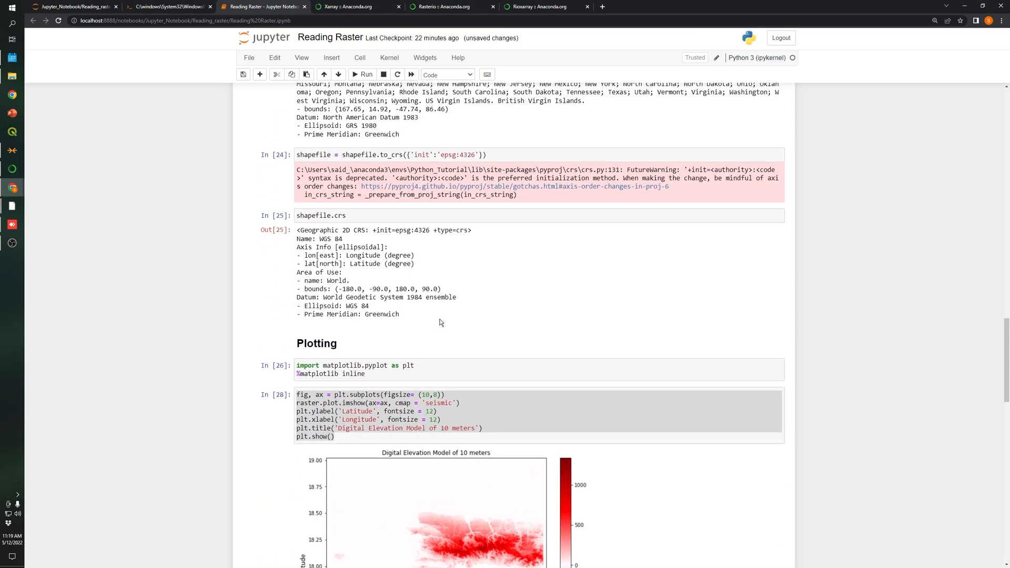
pyautogui.scroll(3)
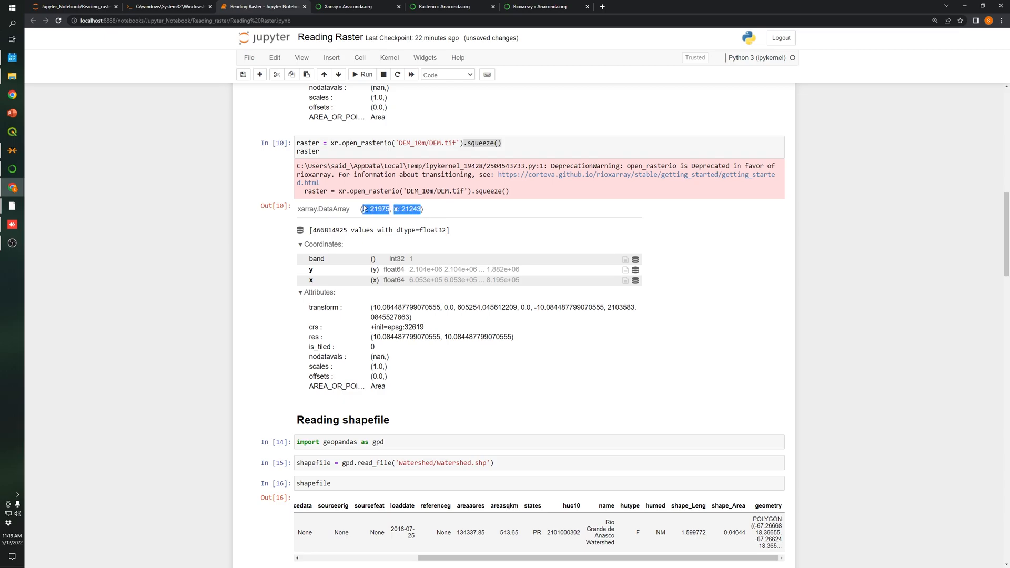
pyautogui.click(367, 208)
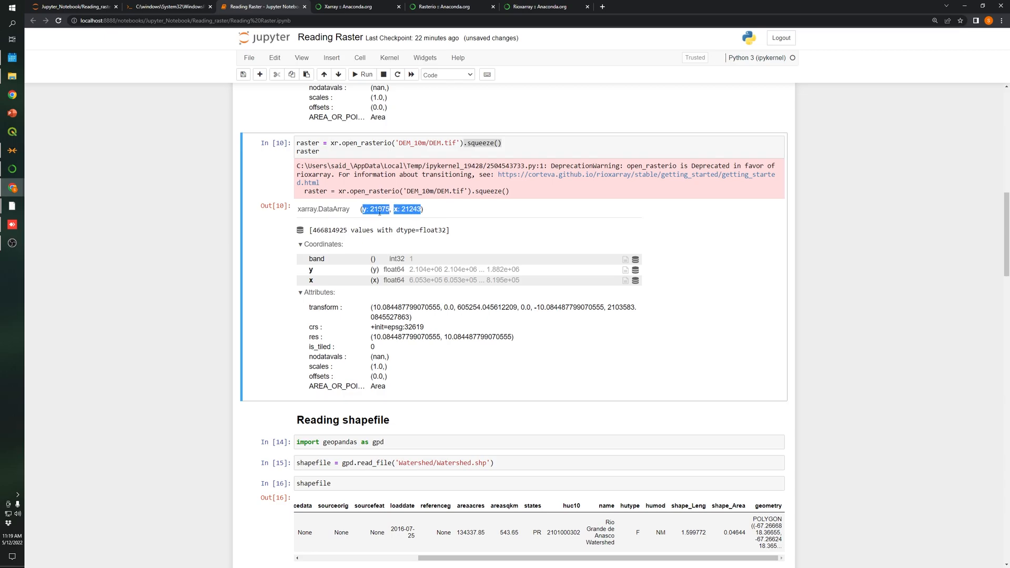
pyautogui.scroll(-3)
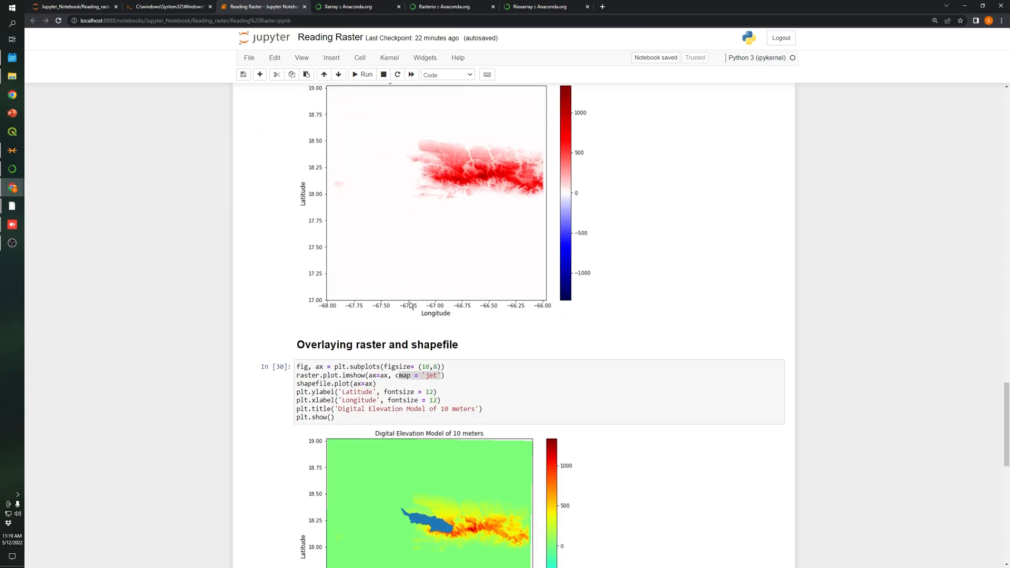
pyautogui.scroll(-3)
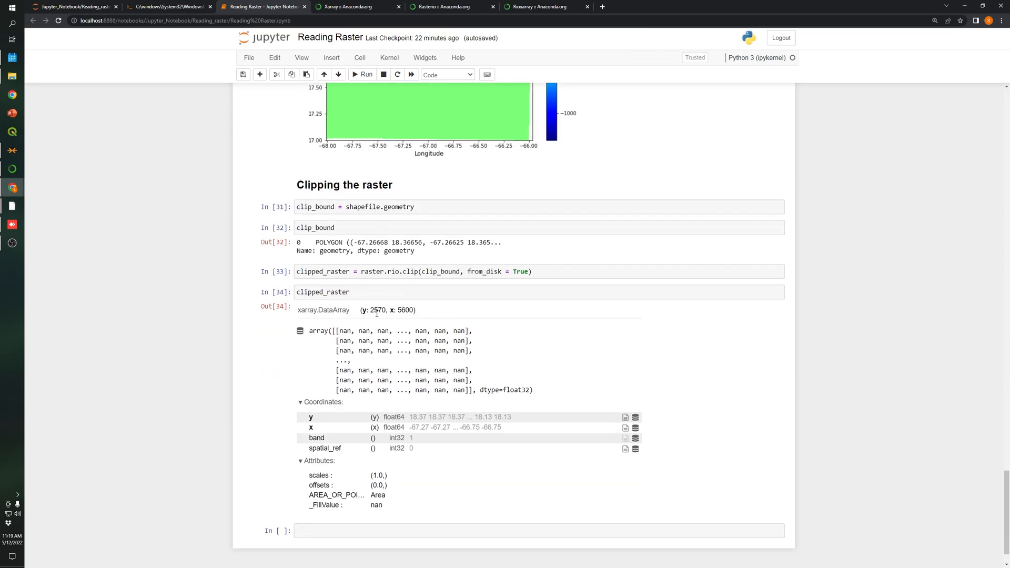
pyautogui.moveTo(380, 325)
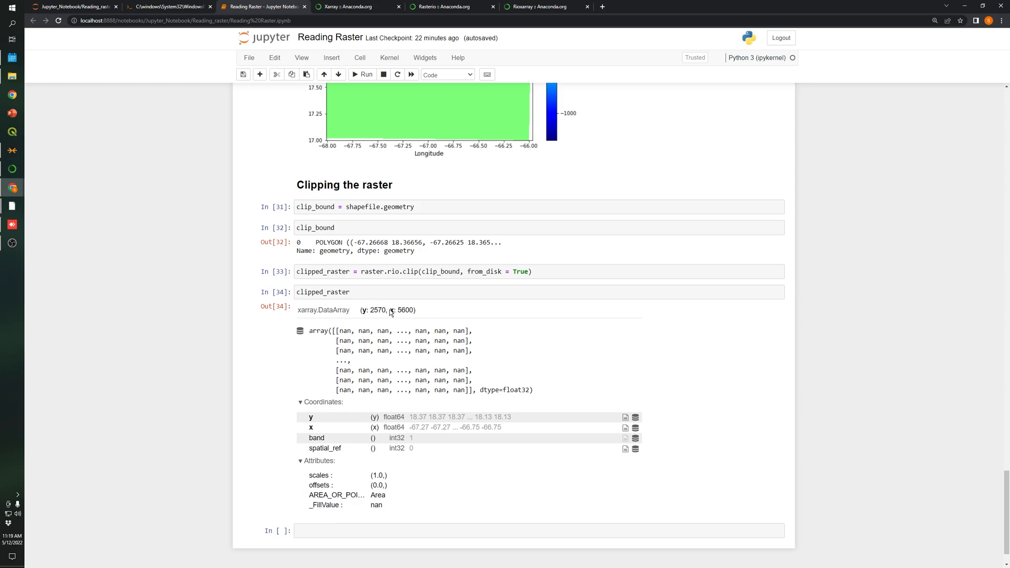
pyautogui.moveTo(404, 321)
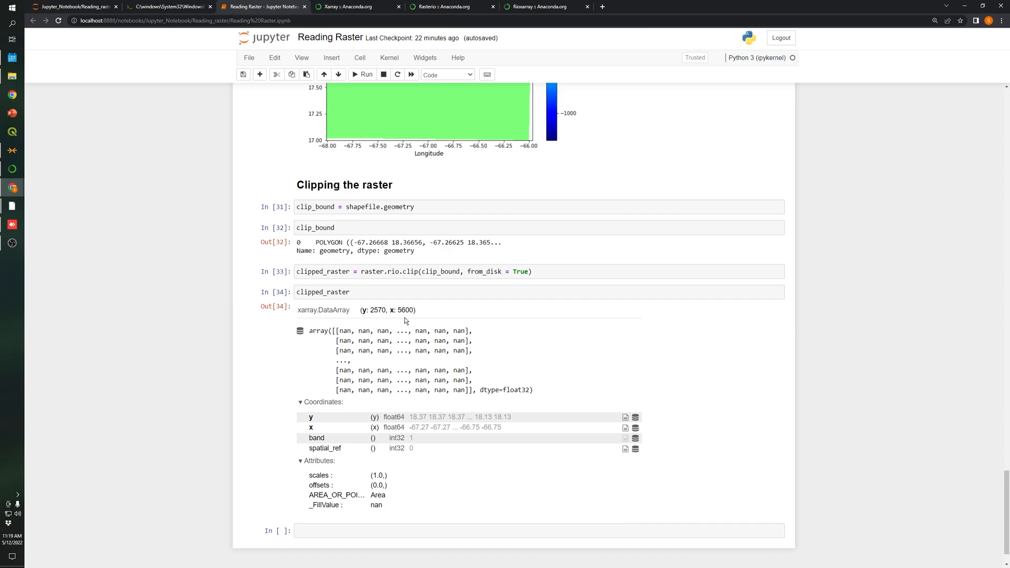
pyautogui.moveTo(405, 324)
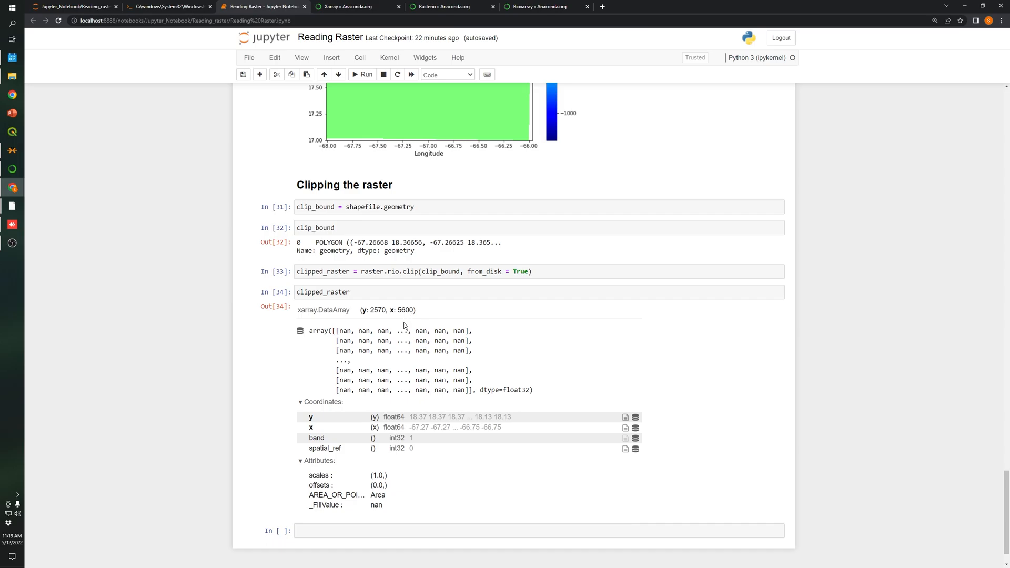
pyautogui.click(323, 292)
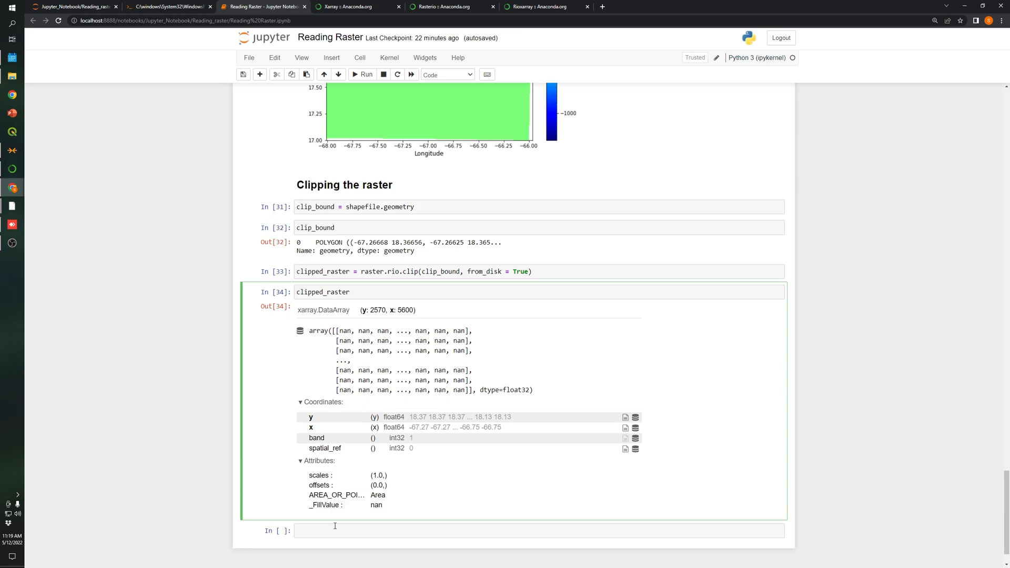
pyautogui.moveTo(377, 322)
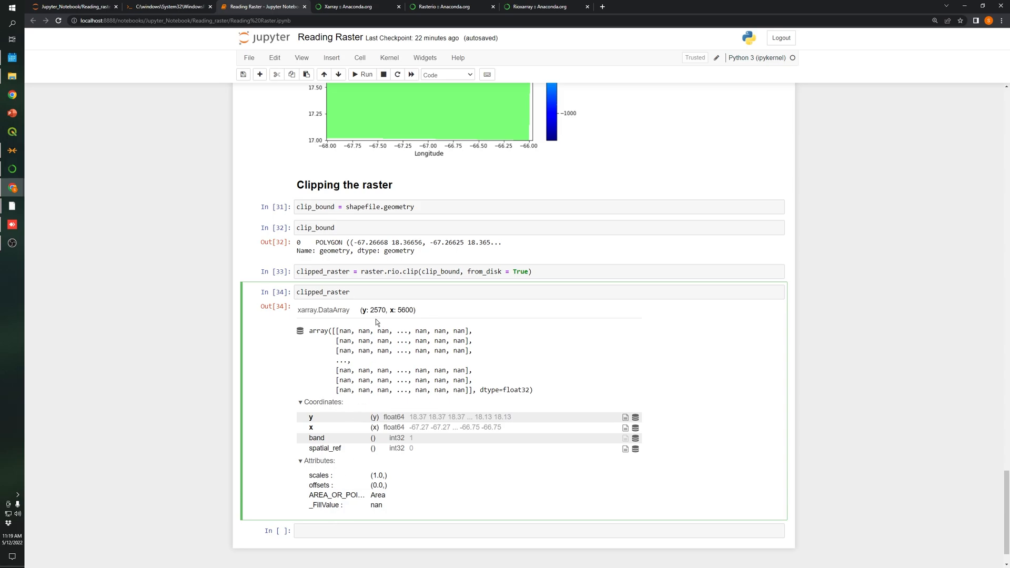
pyautogui.moveTo(383, 316)
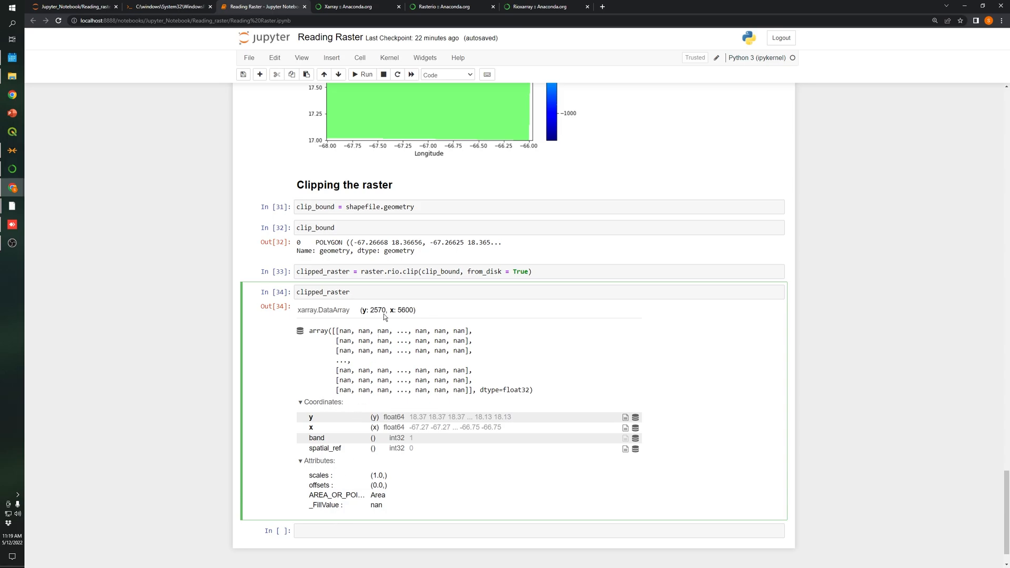
pyautogui.moveTo(337, 529)
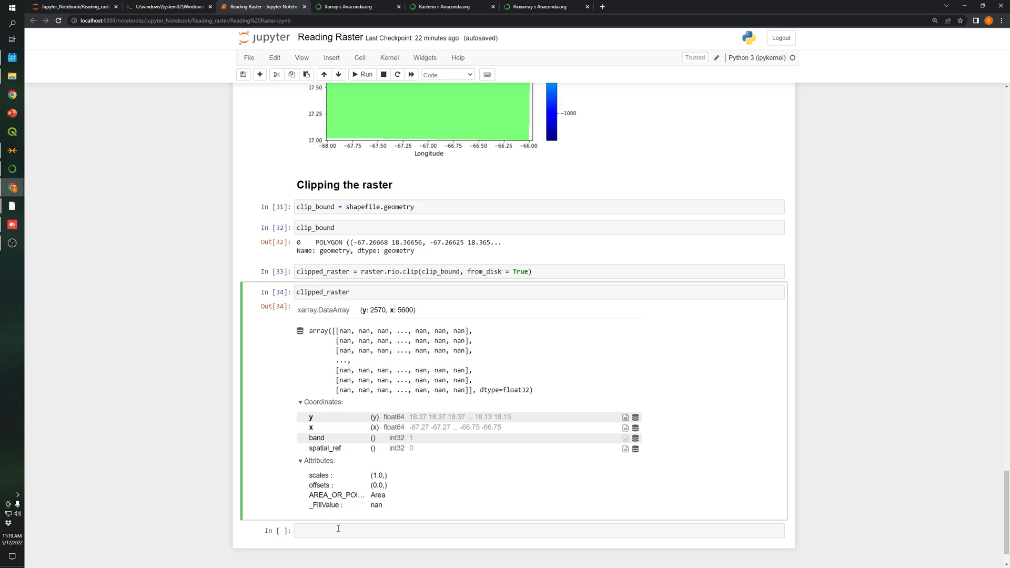
pyautogui.click(338, 530)
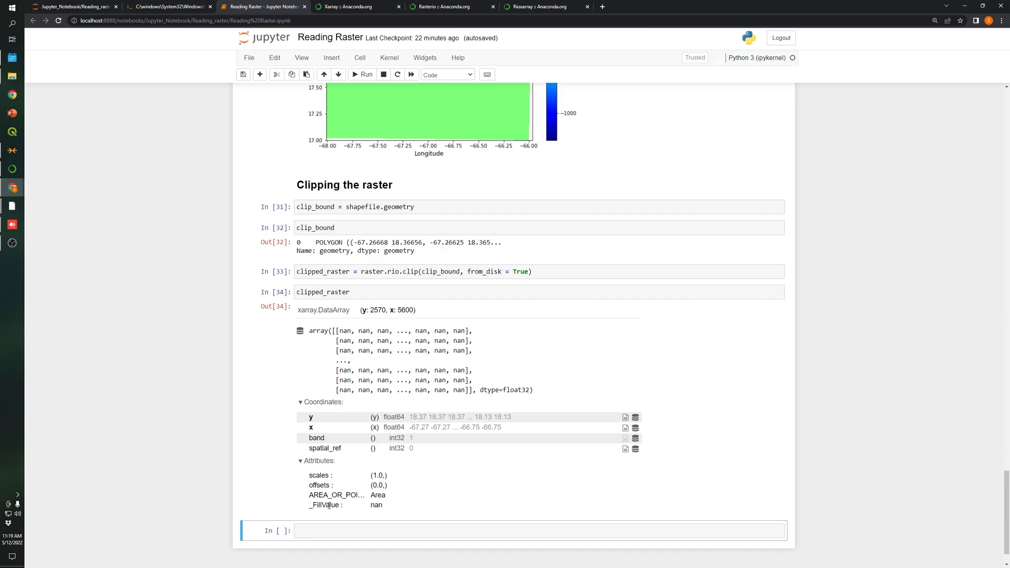
# Step: Add a '## Saving raster' heading and create a Watershed_DEM_10m folder beside the notebook
pyautogui.write('##')
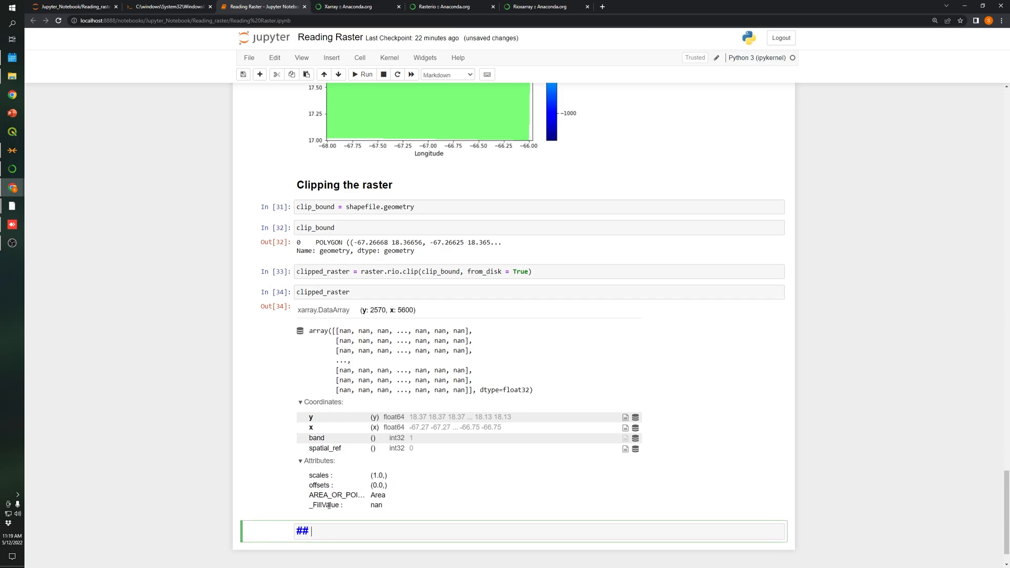
pyautogui.write('Saving')
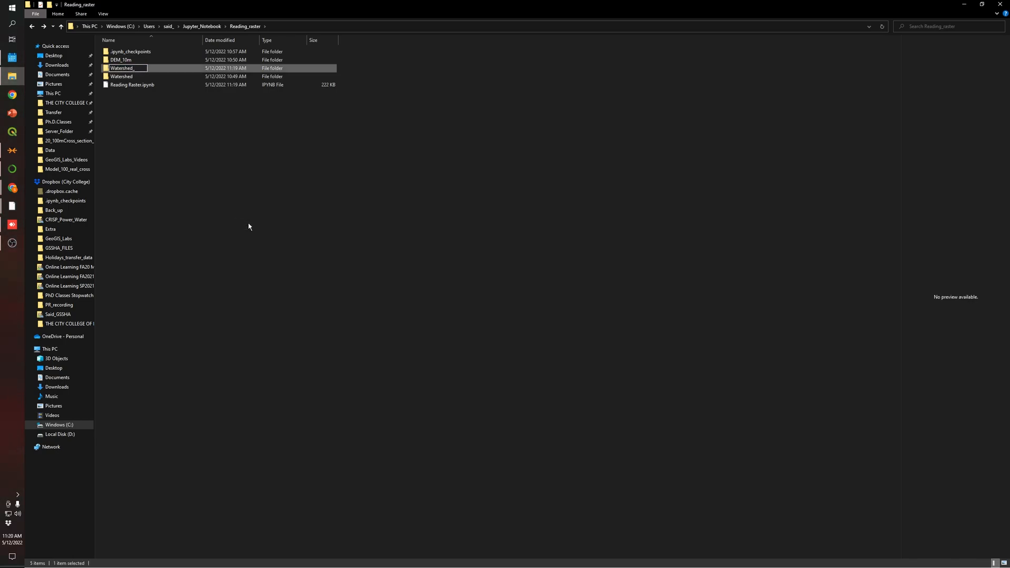
pyautogui.write('DEM_10m')
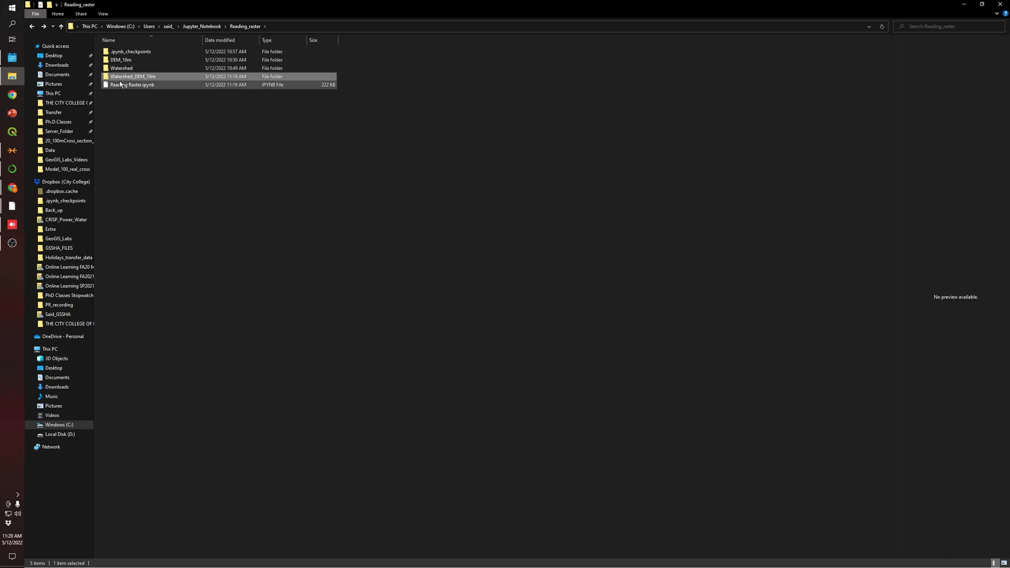
pyautogui.doubleClick(133, 76)
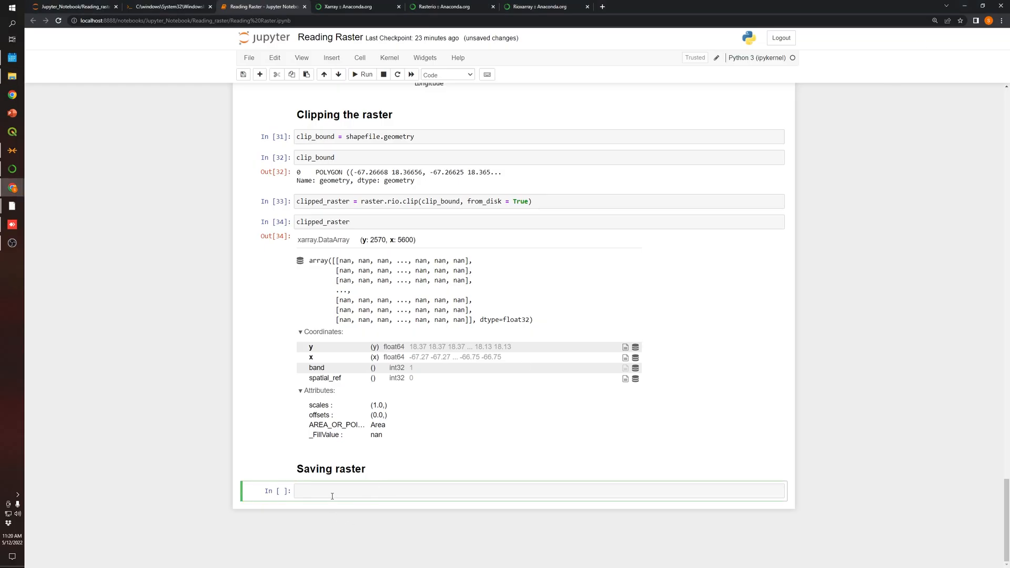
# Step: Write clipped_raster.rio.to_raster(r'Watershed_DEM_10m/Watershed_DEM_10m.tif') to save the GeoTIFF
pyautogui.click(315, 491)
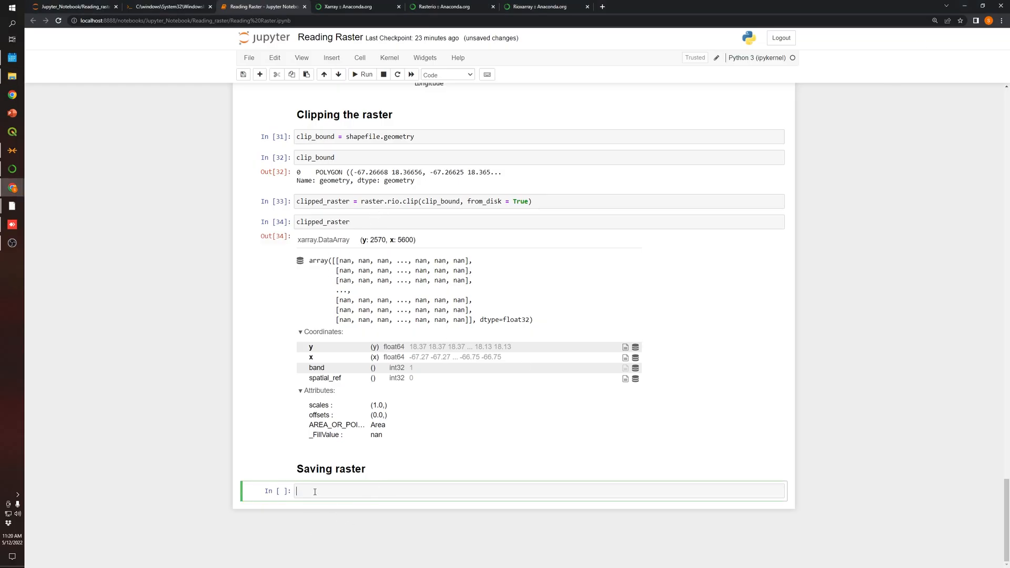
pyautogui.write('cli')
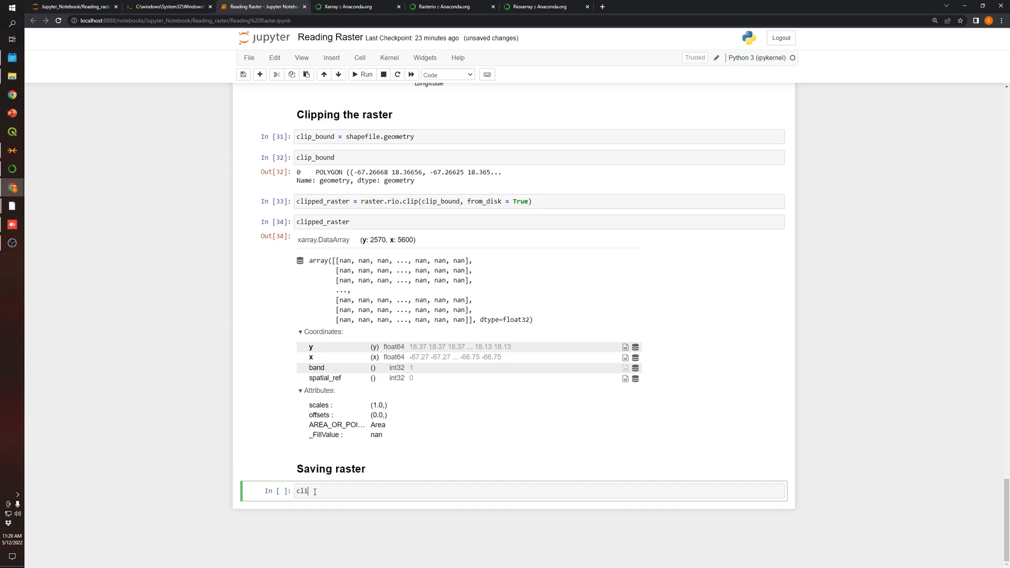
pyautogui.write('ppe')
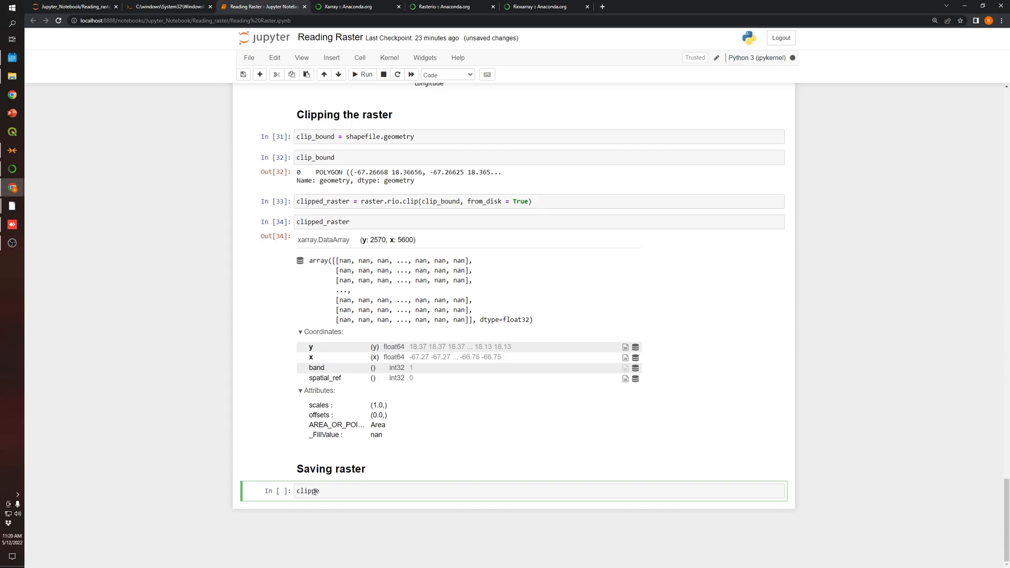
pyautogui.write('d_raster')
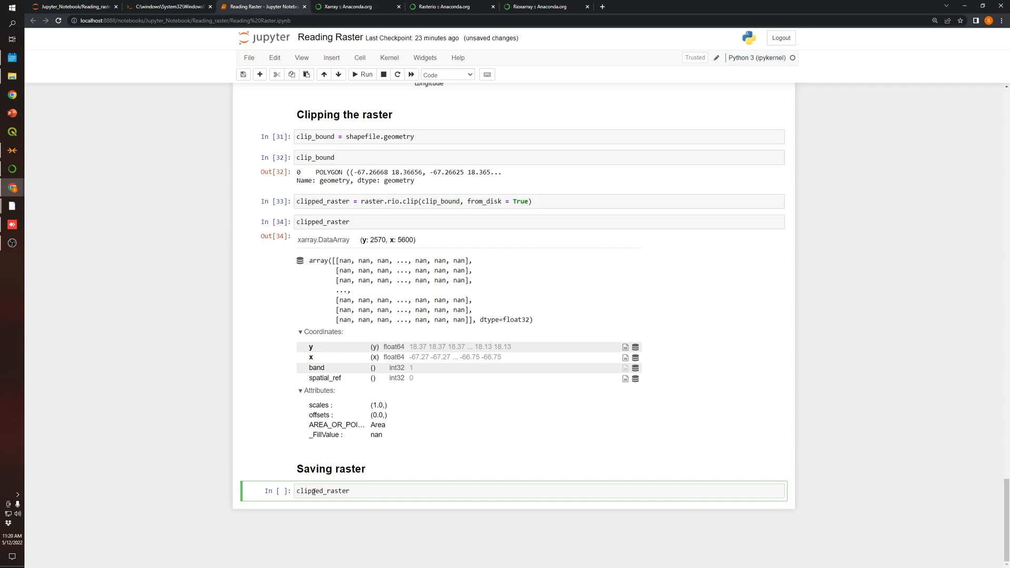
pyautogui.write('.')
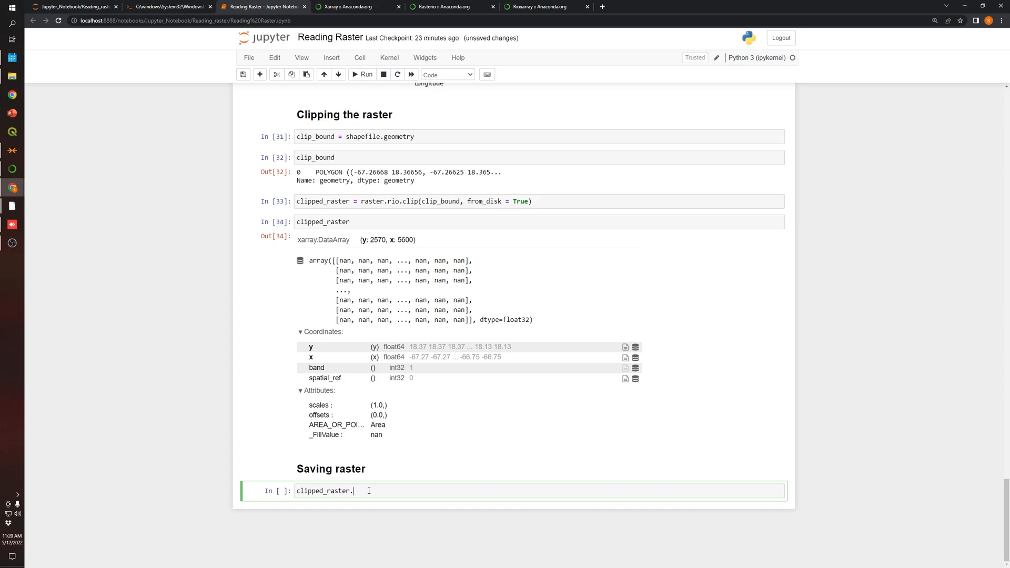
pyautogui.write('rio')
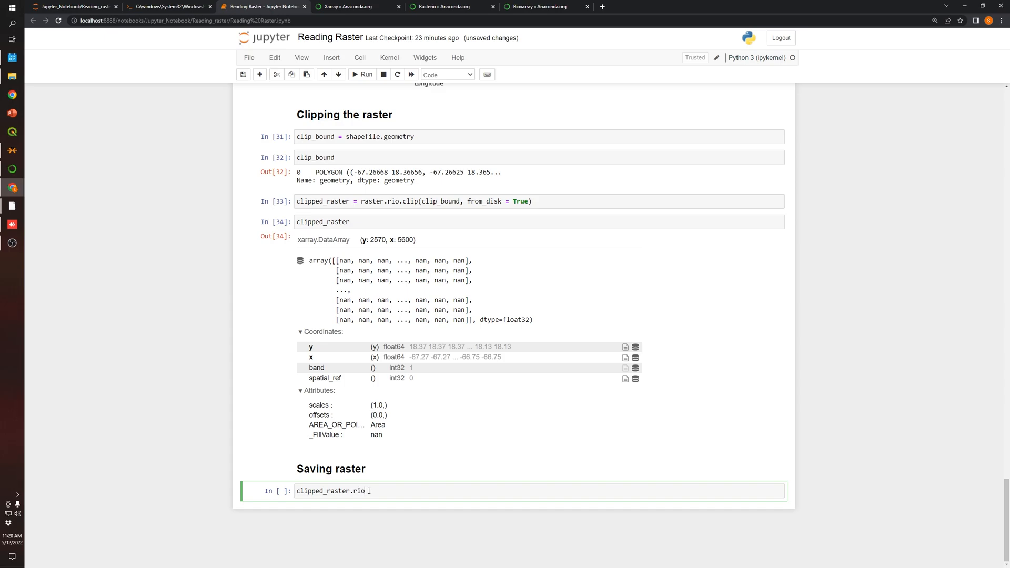
pyautogui.write('.')
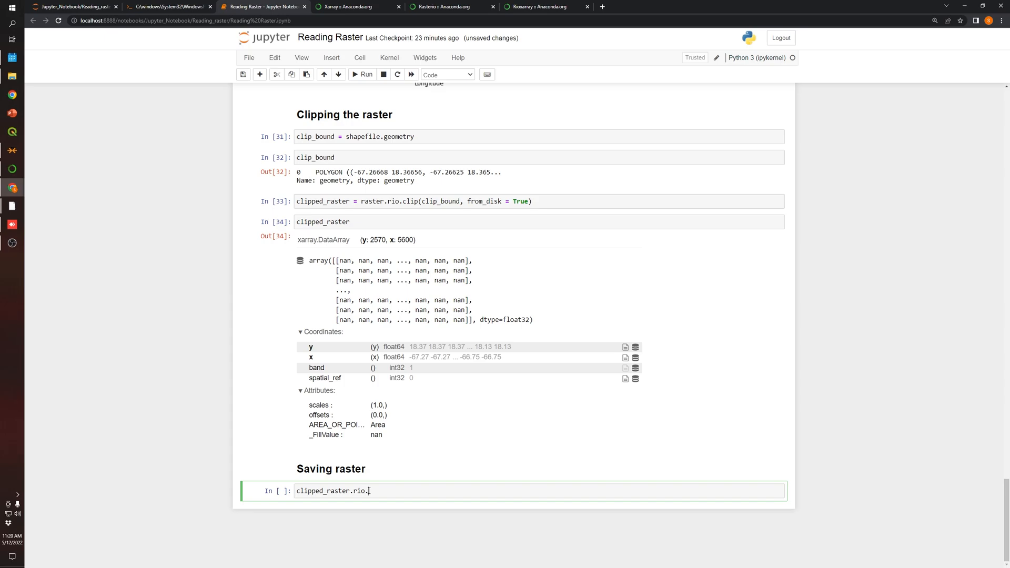
pyautogui.write('to_raste')
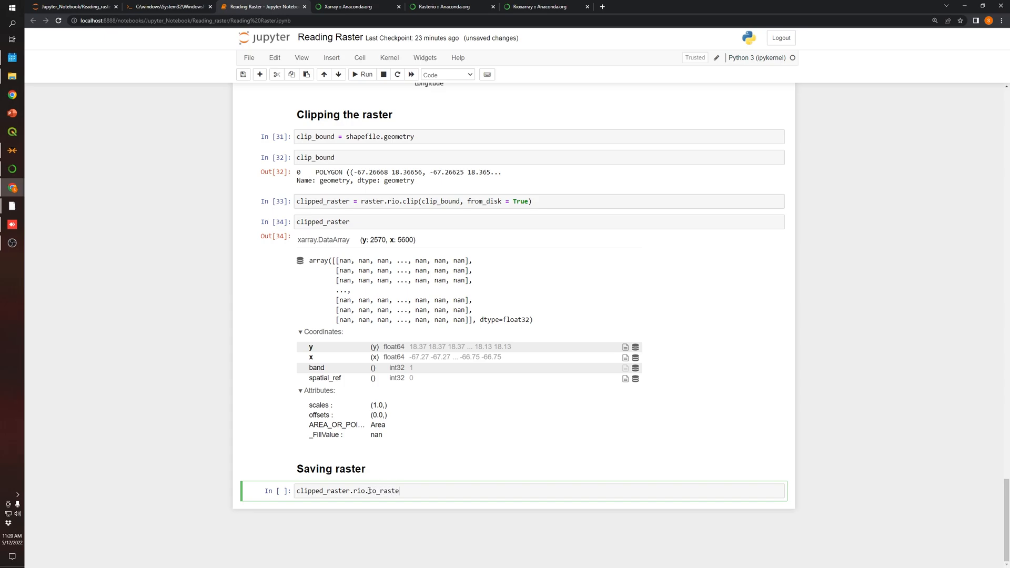
pyautogui.write('()')
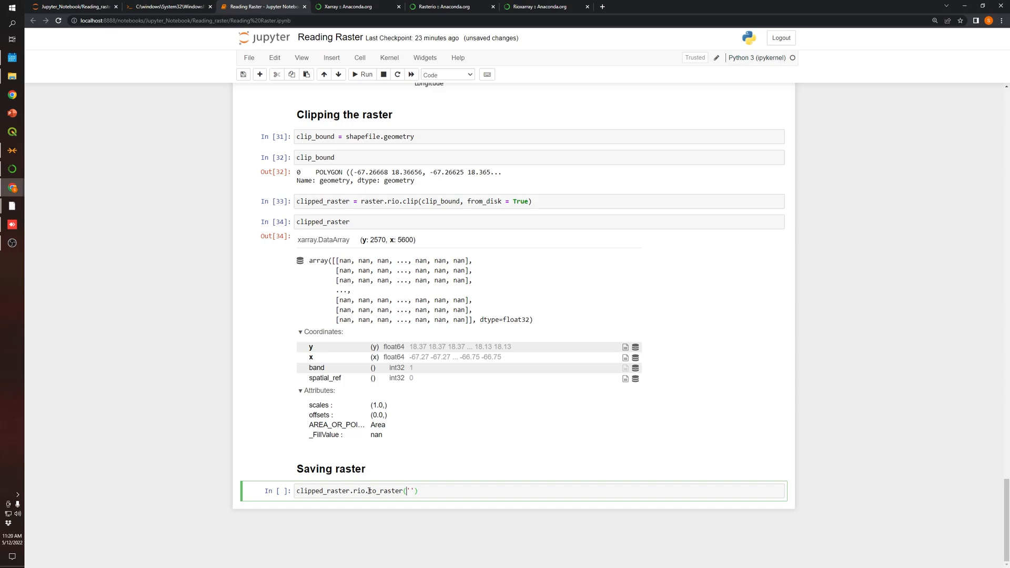
pyautogui.write('r')
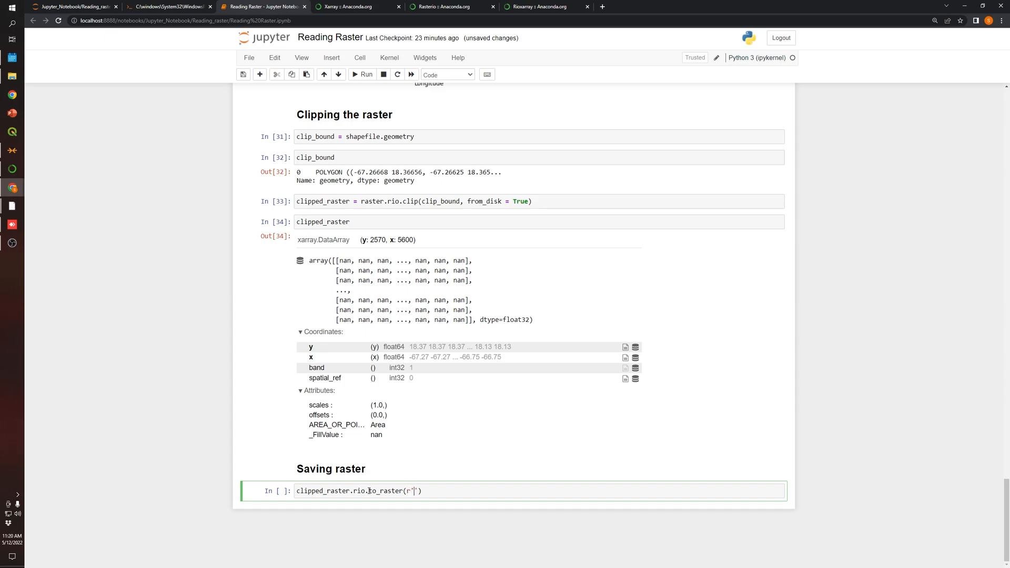
pyautogui.write('raster')
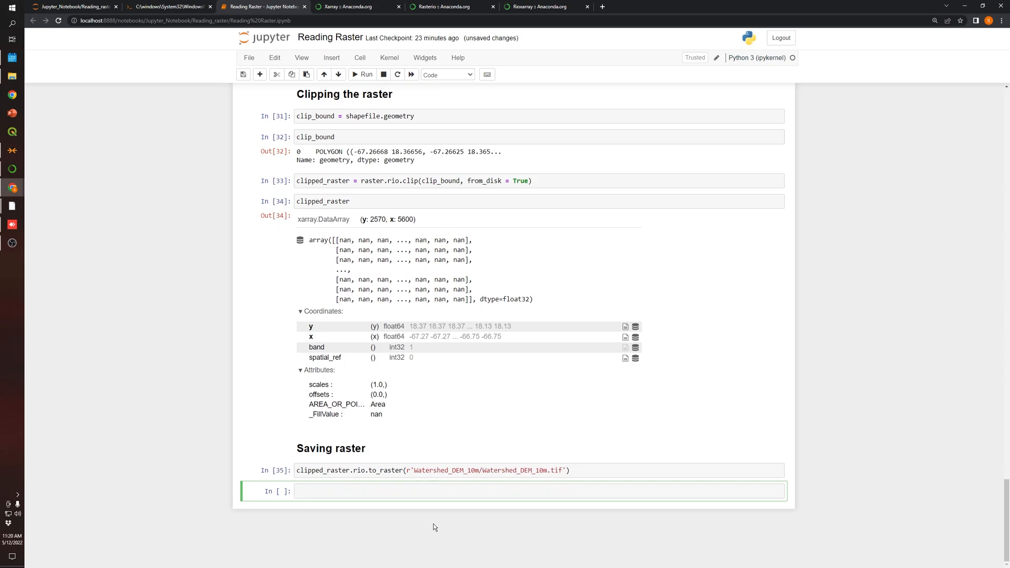
pyautogui.moveTo(90, 178)
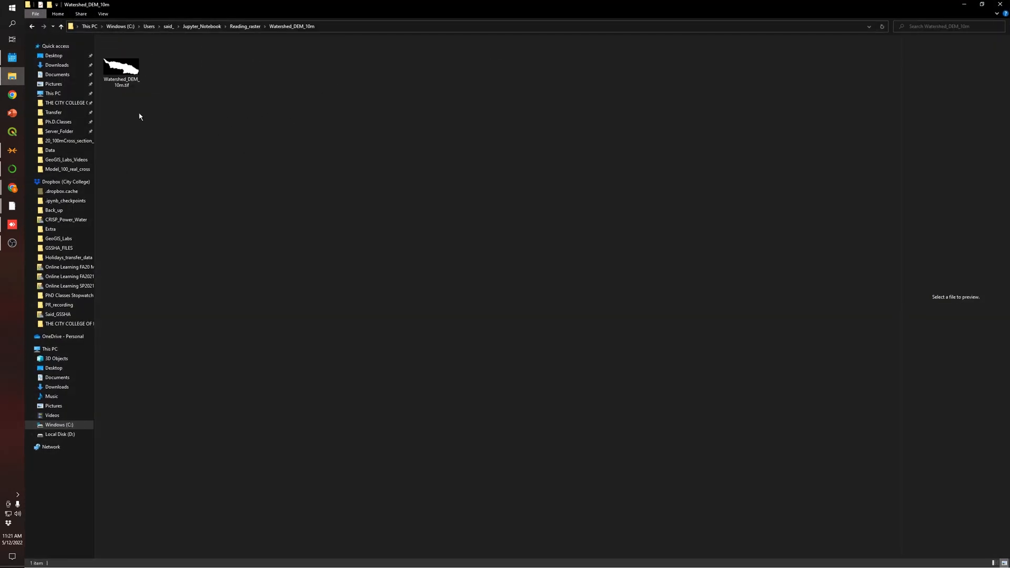
pyautogui.moveTo(162, 86)
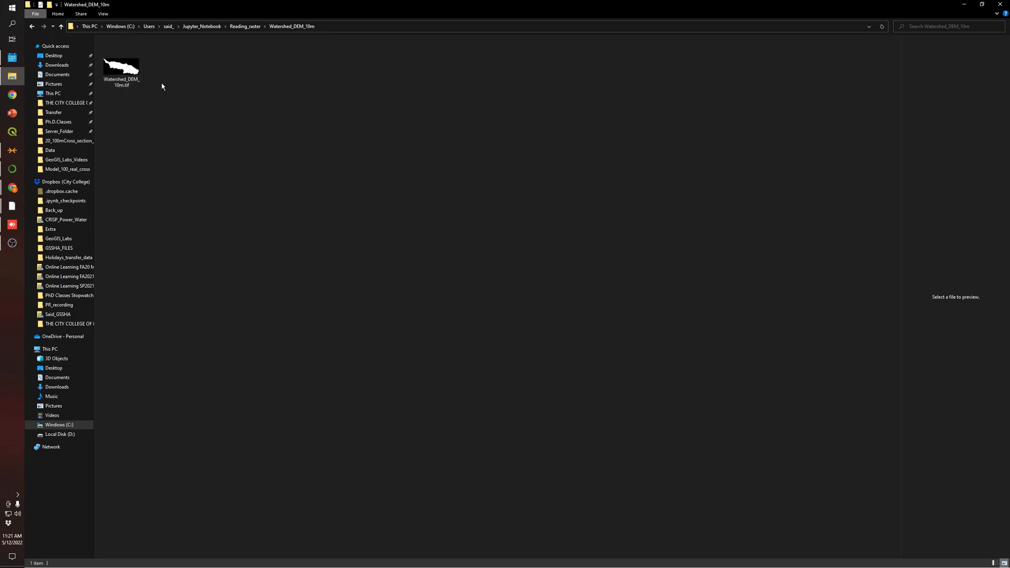
# Step: Browse into the Watershed_DEM_10m folder to confirm Watershed_DEM_10m.tif was written
pyautogui.click(121, 67)
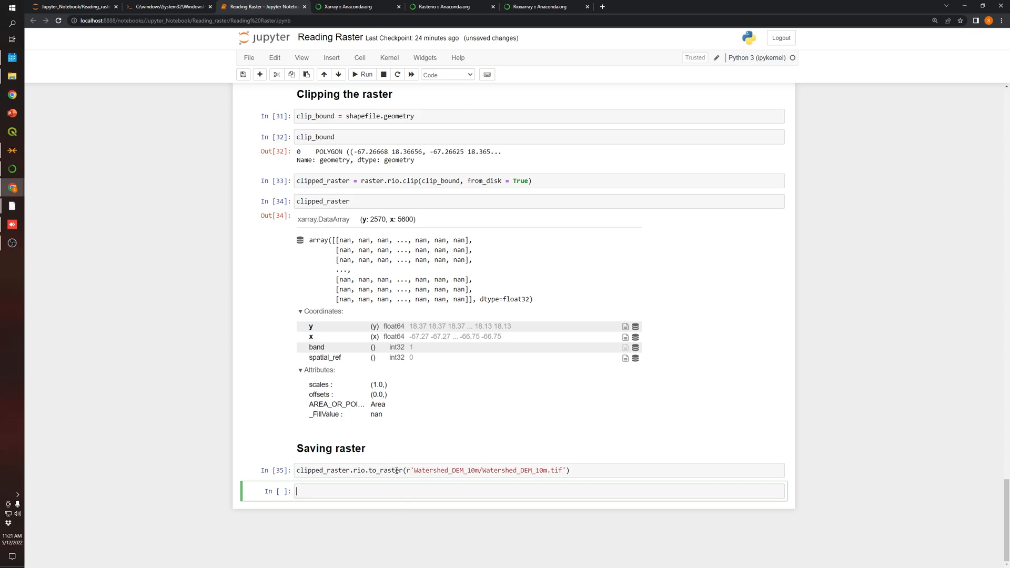
# Step: Add a '## Plotting clipped raster' markdown heading
pyautogui.press('ctrl+s')
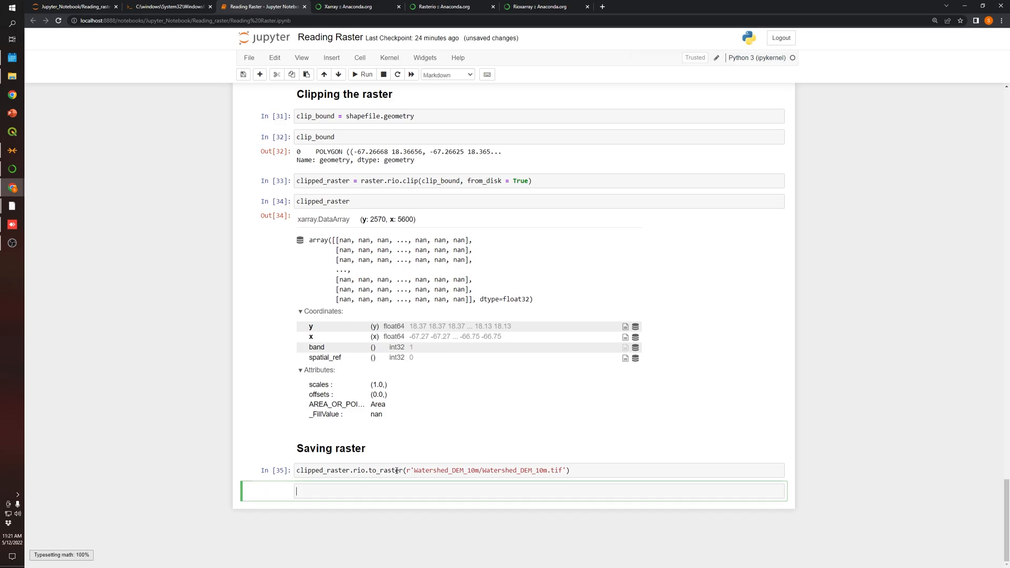
pyautogui.write('##')
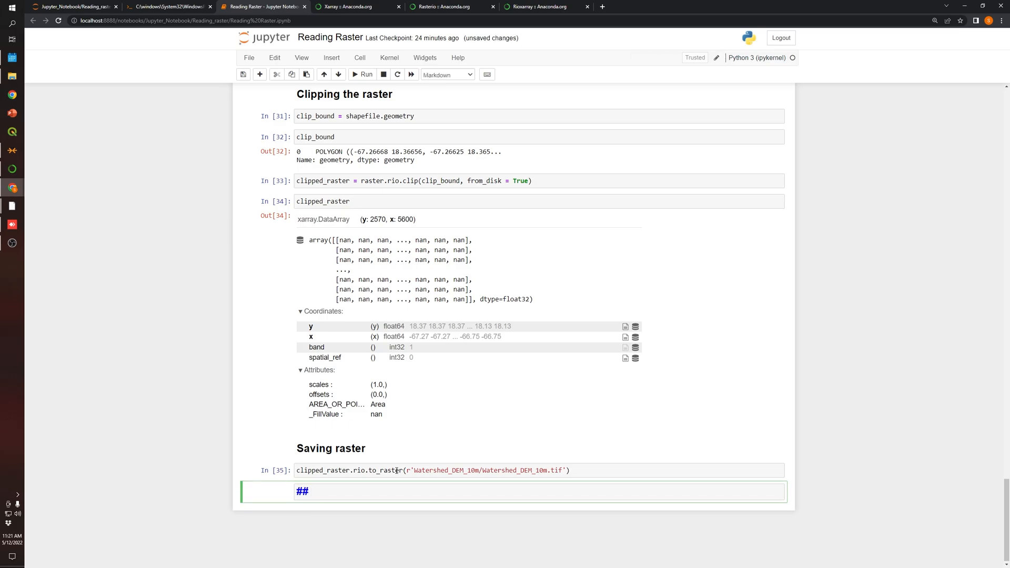
pyautogui.write('Plottingh')
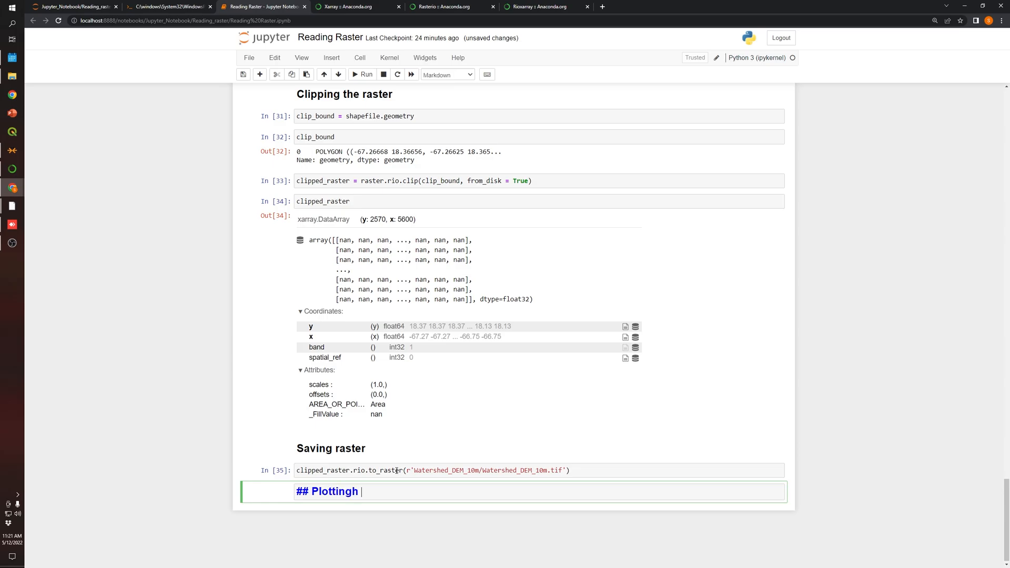
pyautogui.press('Backspace')
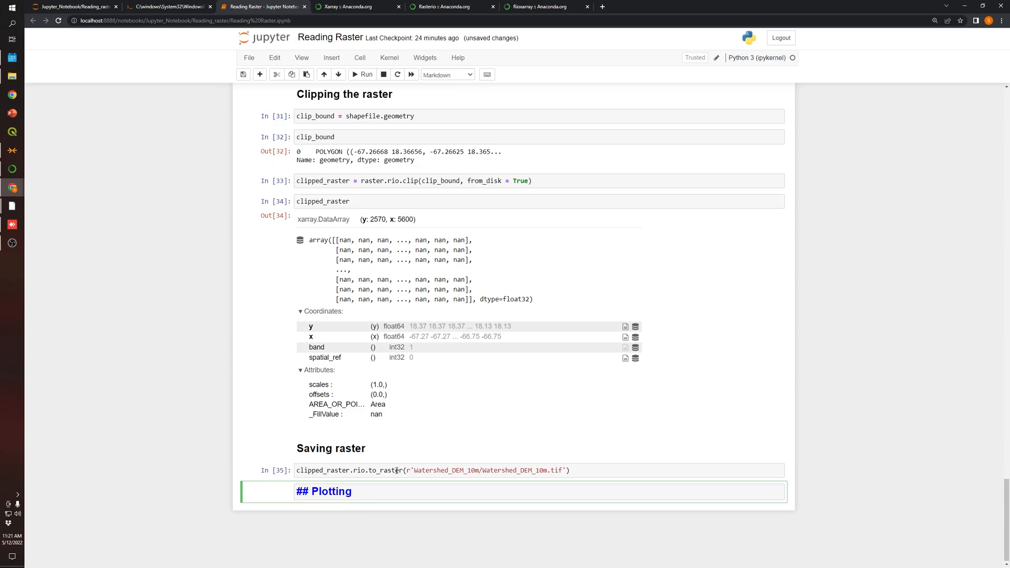
pyautogui.write('clipped ra')
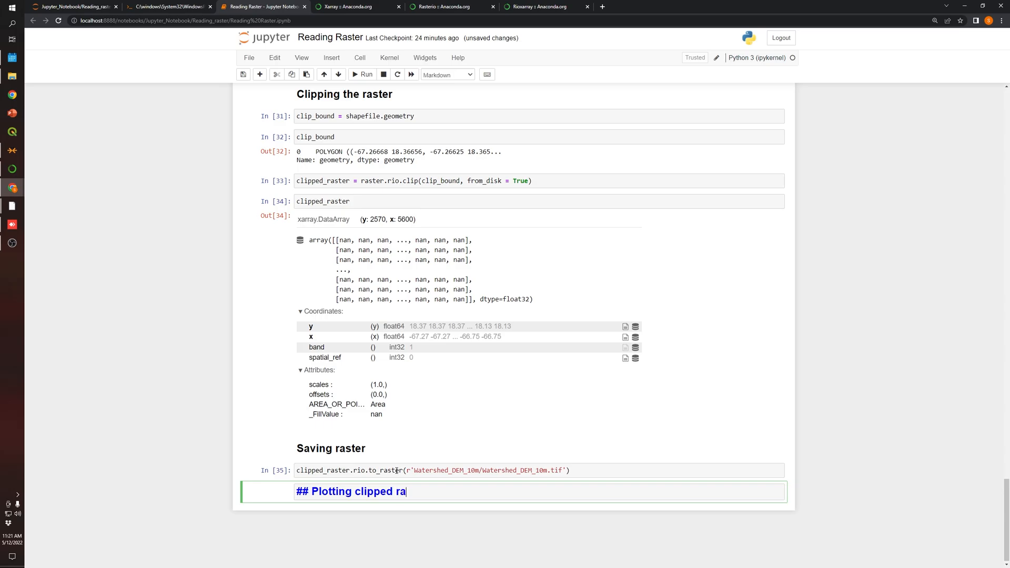
# Step: Reuse the overlay plotting code in a new cell, replacing raster with clipped_raster
pyautogui.scroll(3)
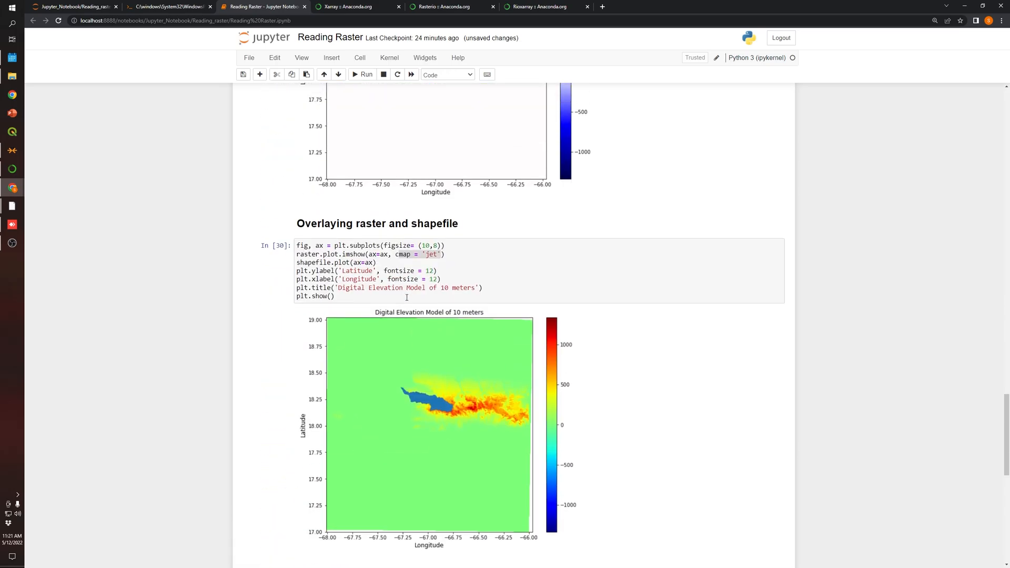
pyautogui.scroll(-3)
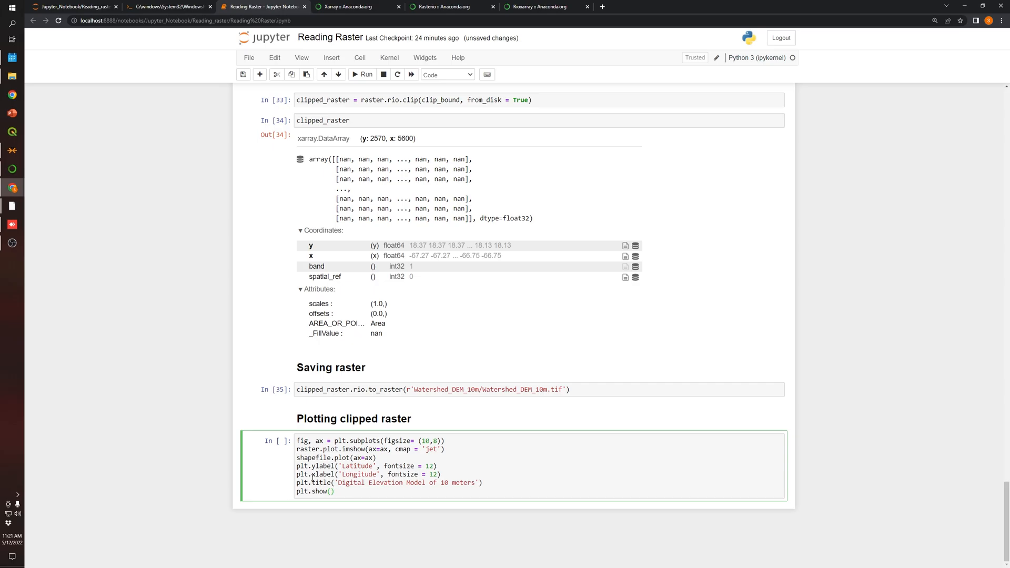
pyautogui.scroll(3)
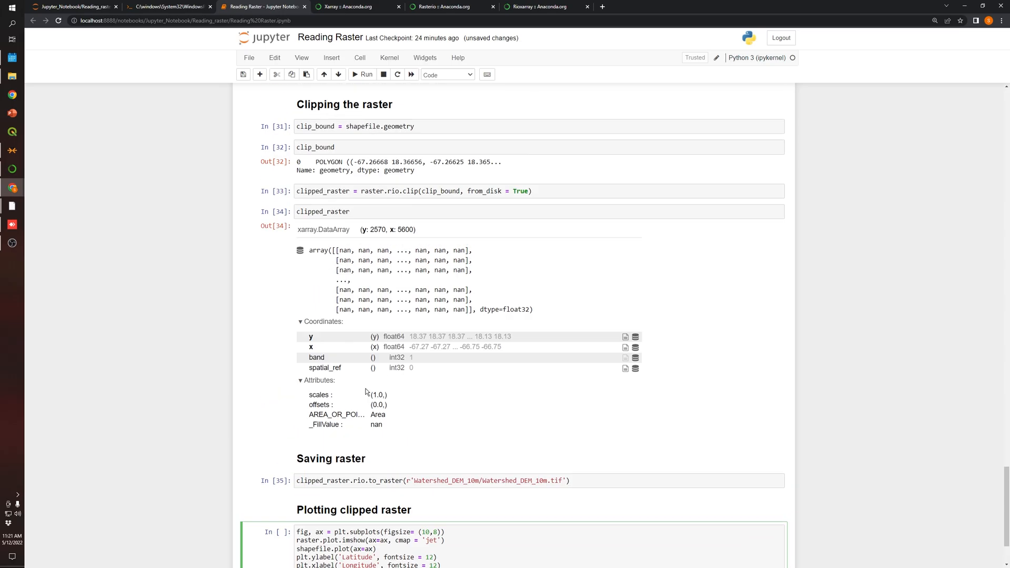
pyautogui.scroll(-3)
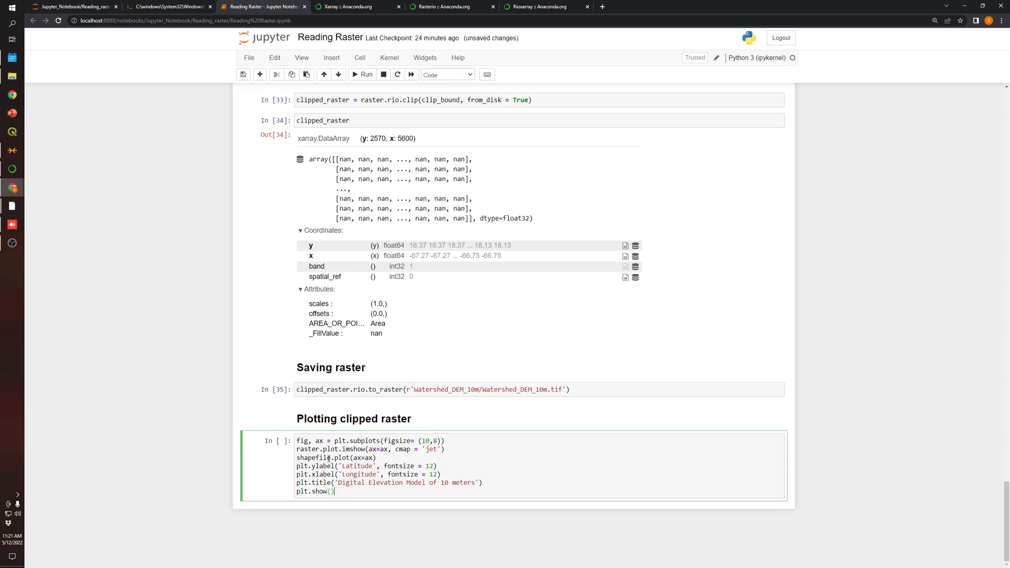
pyautogui.doubleClick(308, 449)
pyautogui.write('clipped_')
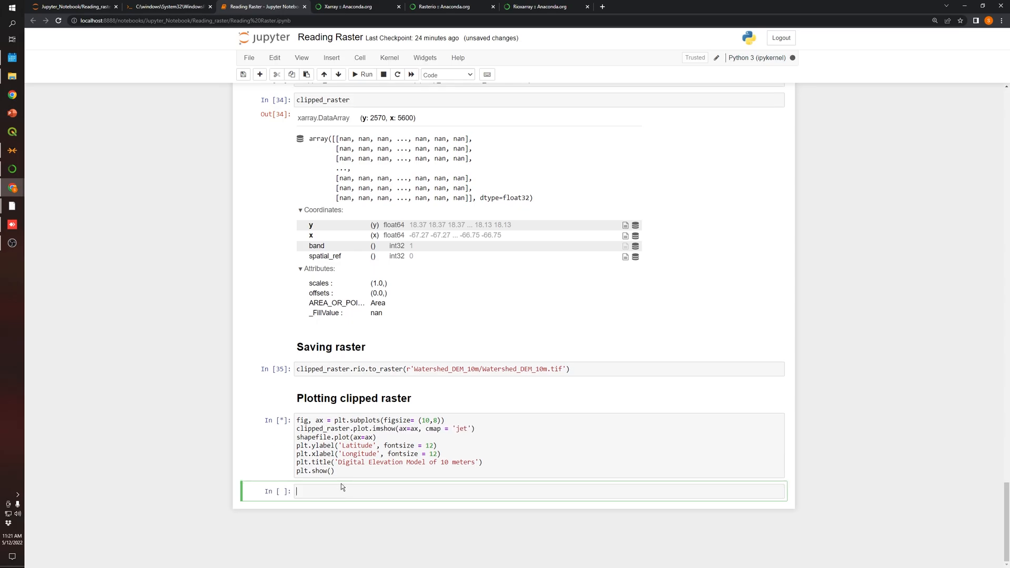
# Step: Drop the shapefile overlay line and rerun the plot of the clipped DEM alone
pyautogui.click(363, 73)
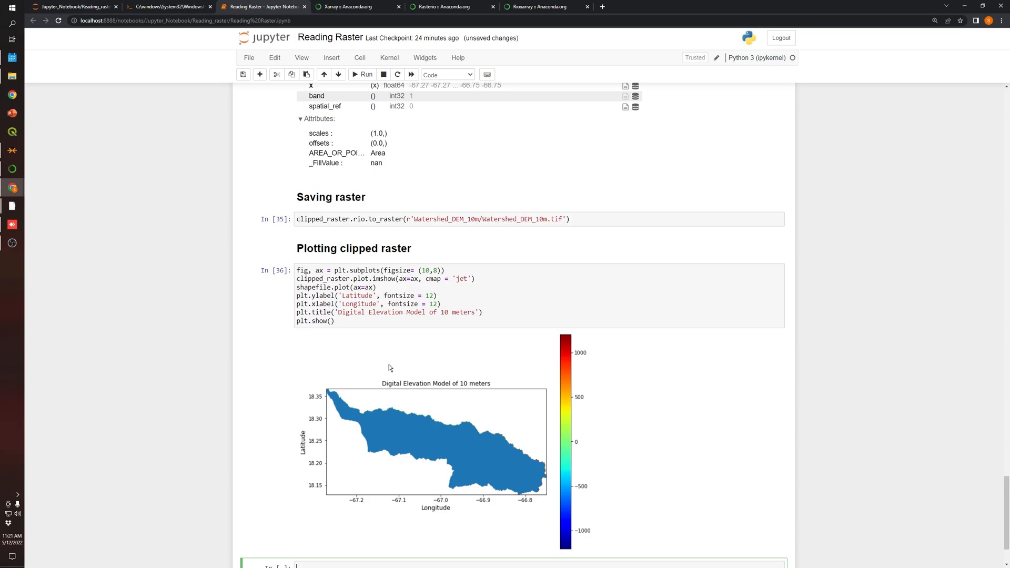
pyautogui.click(373, 288)
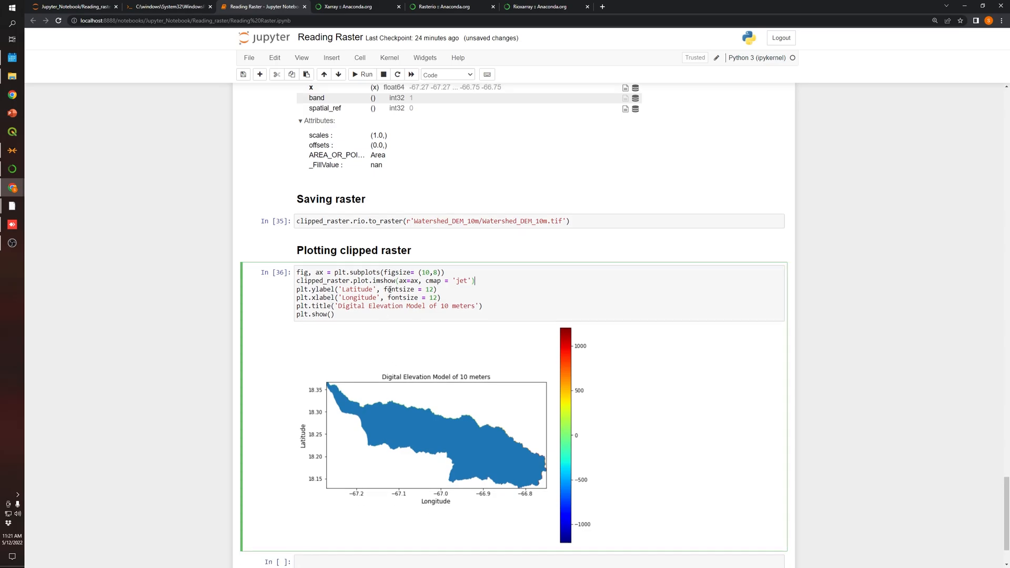
pyautogui.click(363, 73)
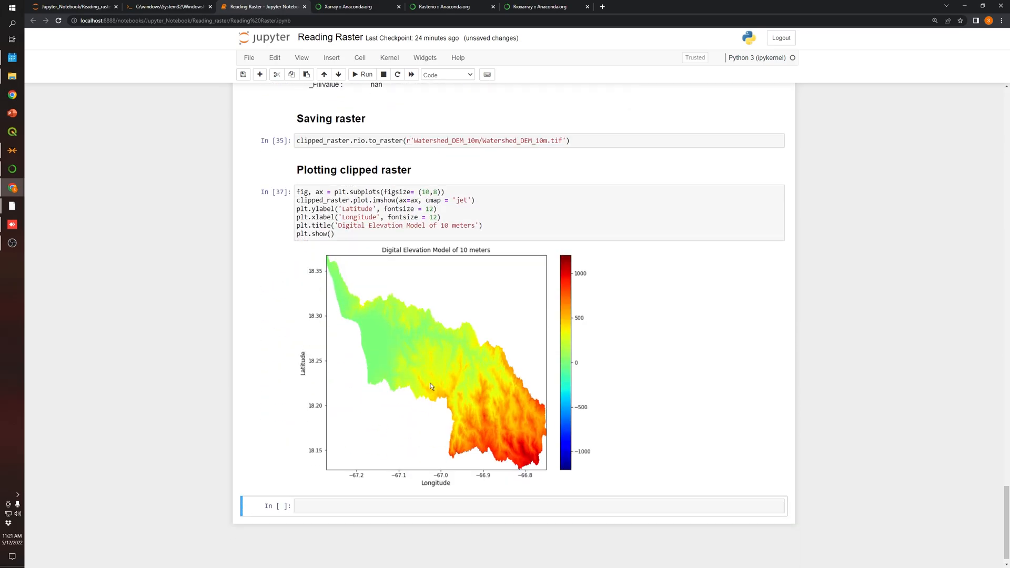
pyautogui.moveTo(439, 335)
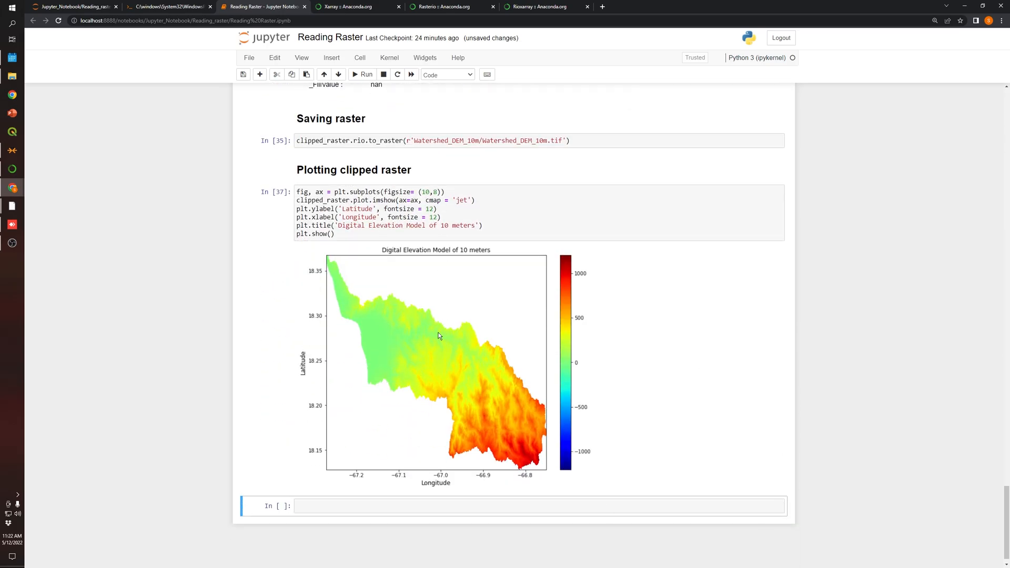
# Step: Widen the figure size from (15,8) to (18,8) and redraw the clipped DEM plot
pyautogui.scroll(3)
pyautogui.write('5')
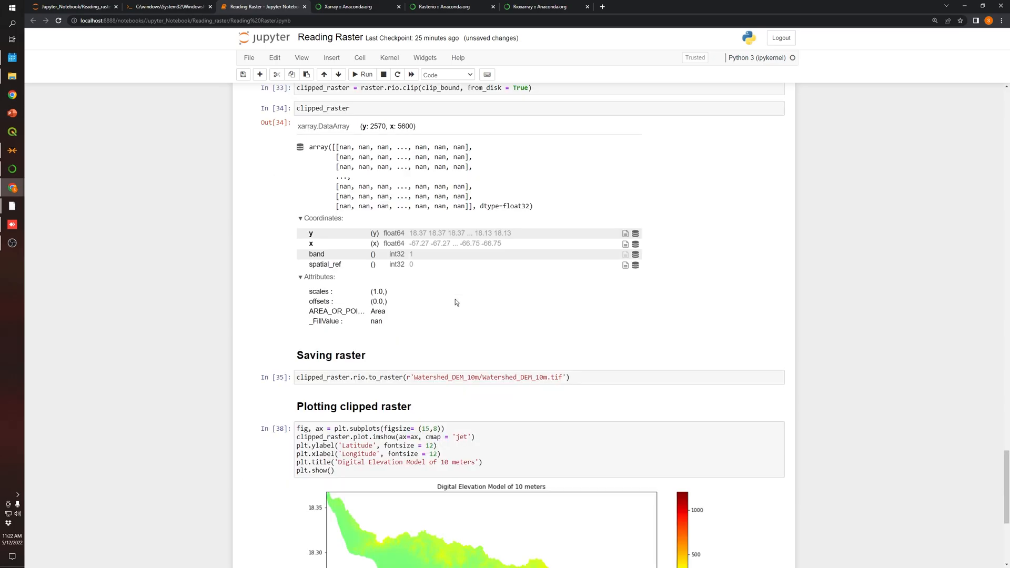
pyautogui.scroll(-3)
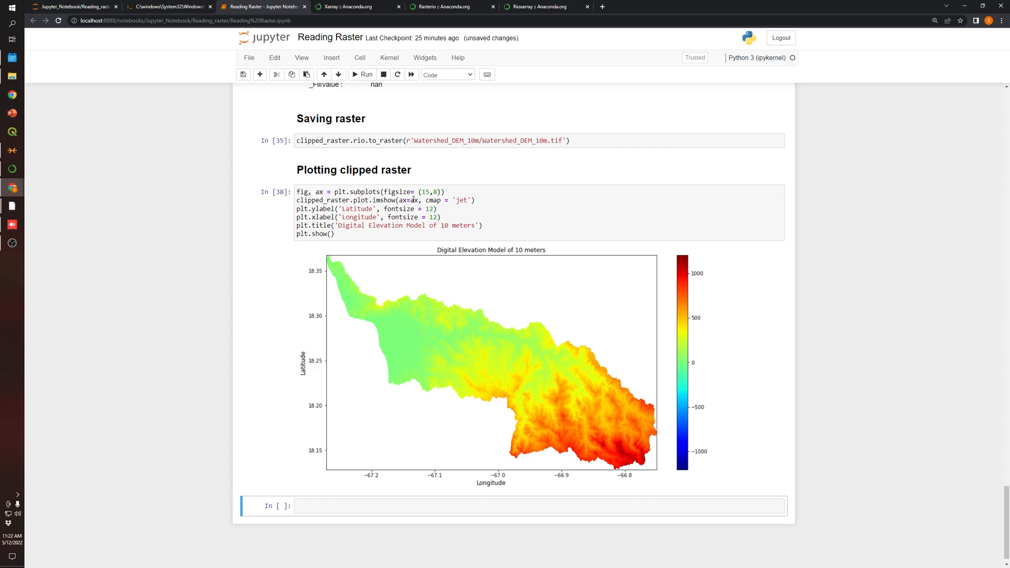
pyautogui.click(427, 191)
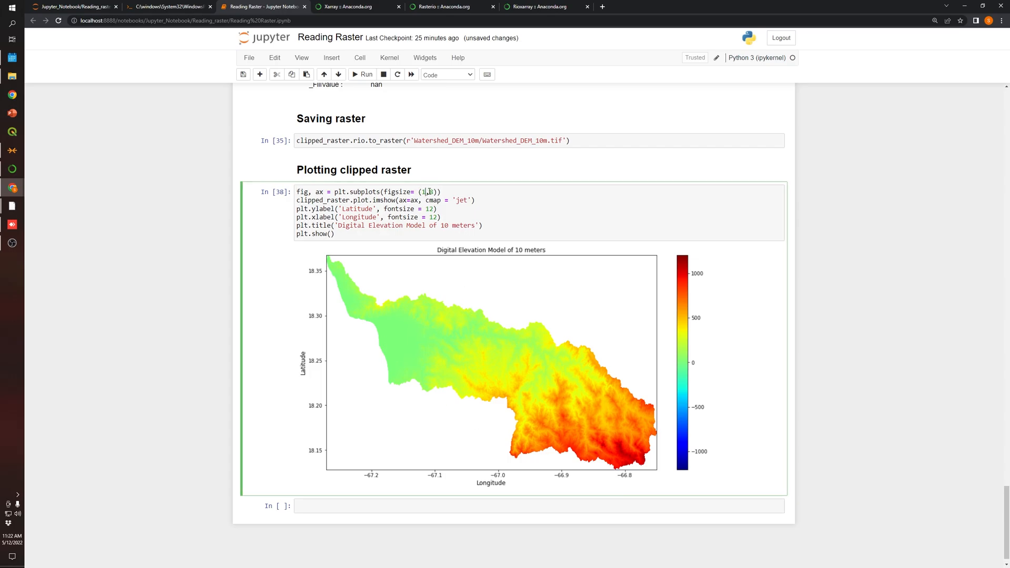
pyautogui.click(361, 73)
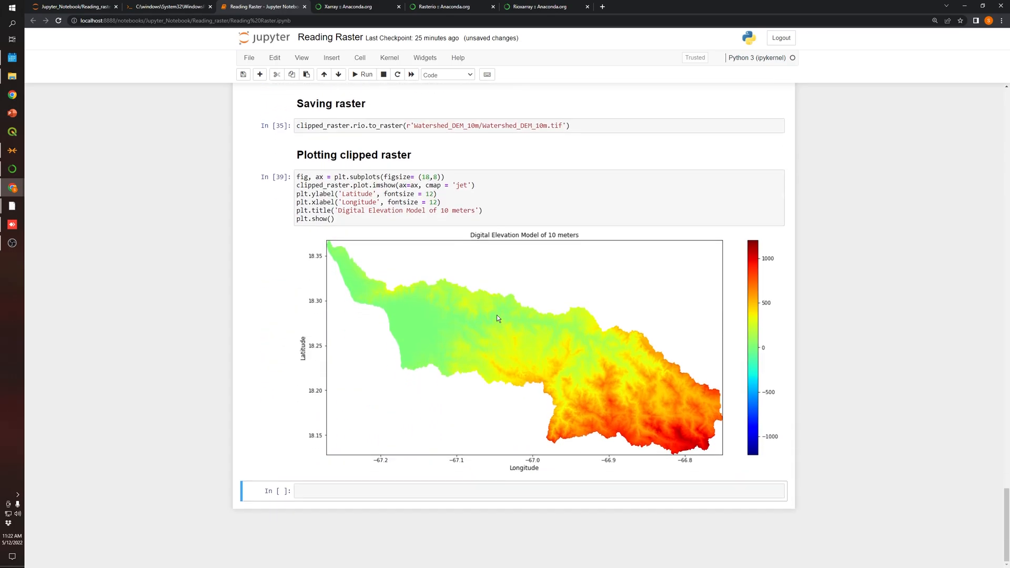
pyautogui.moveTo(434, 367)
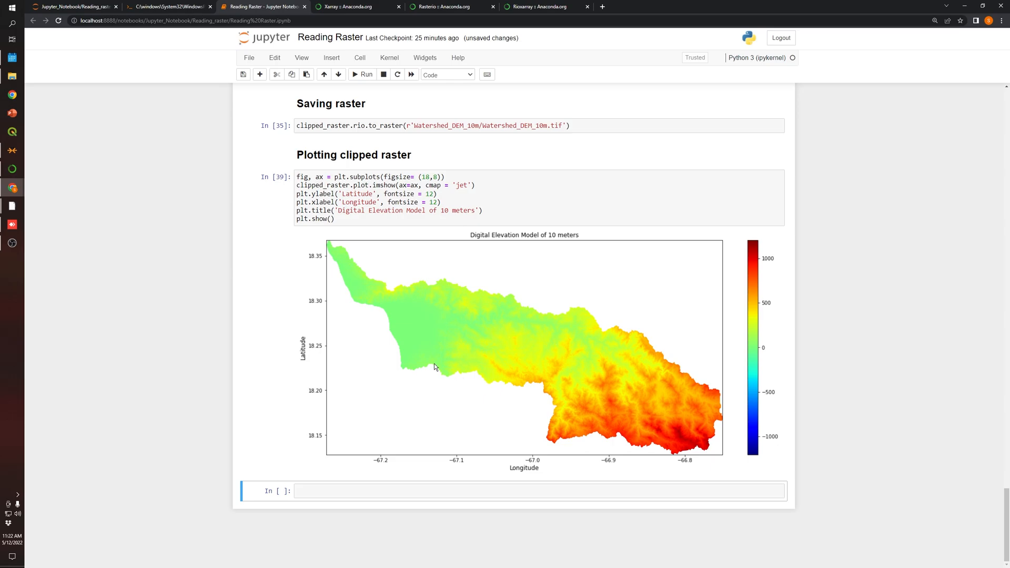
pyautogui.moveTo(382, 307)
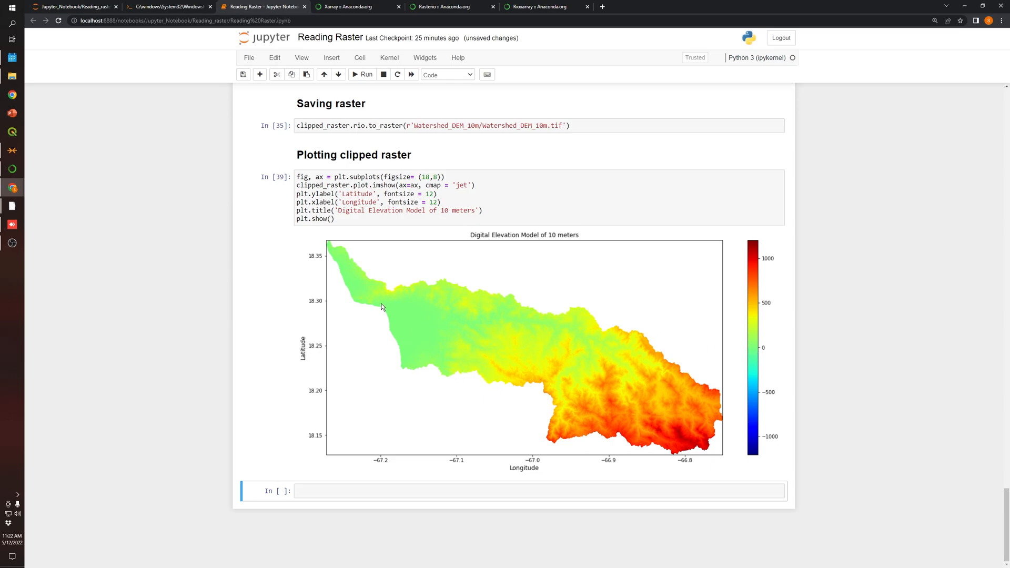
pyautogui.moveTo(336, 268)
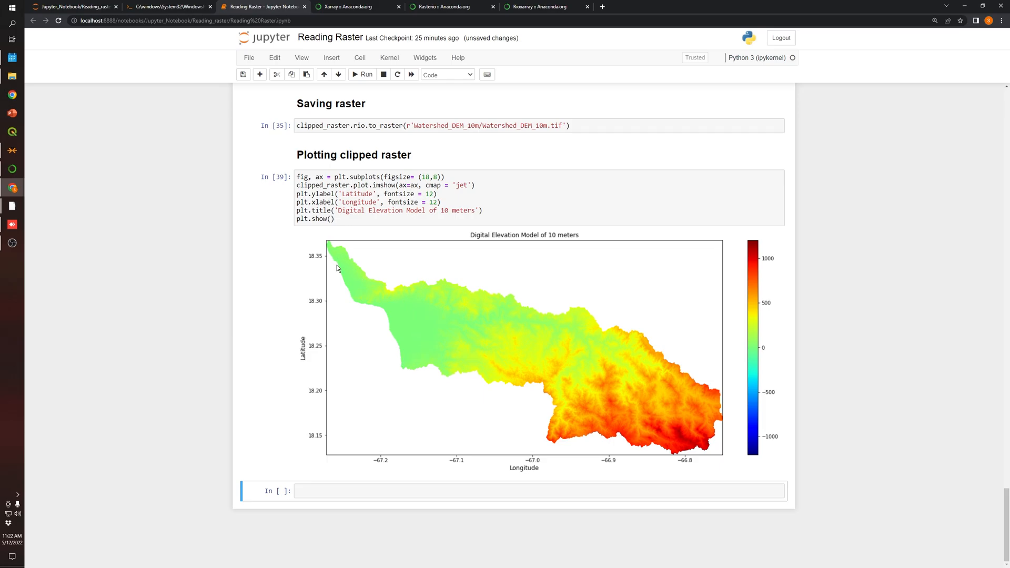
pyautogui.moveTo(416, 337)
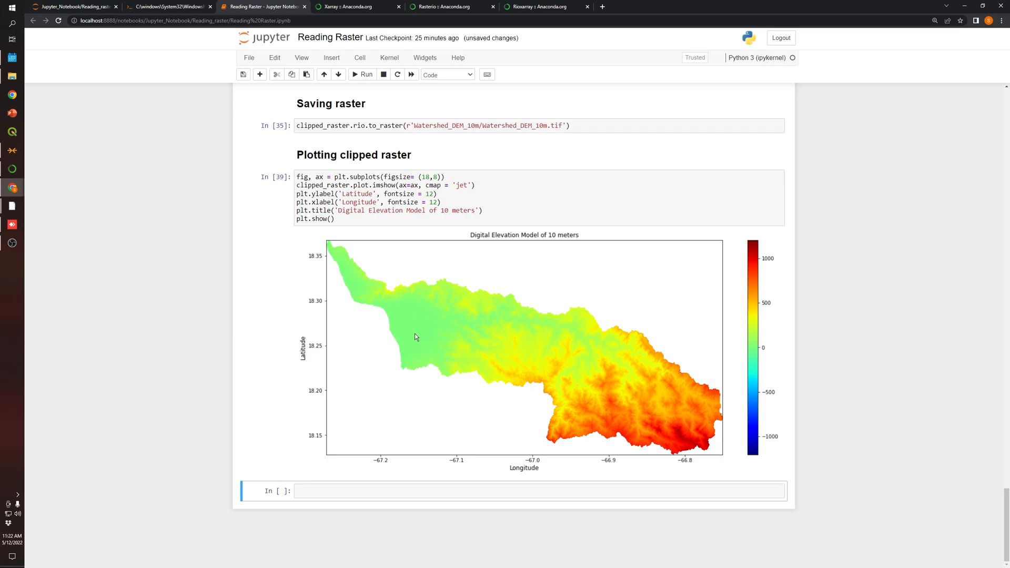
pyautogui.moveTo(715, 385)
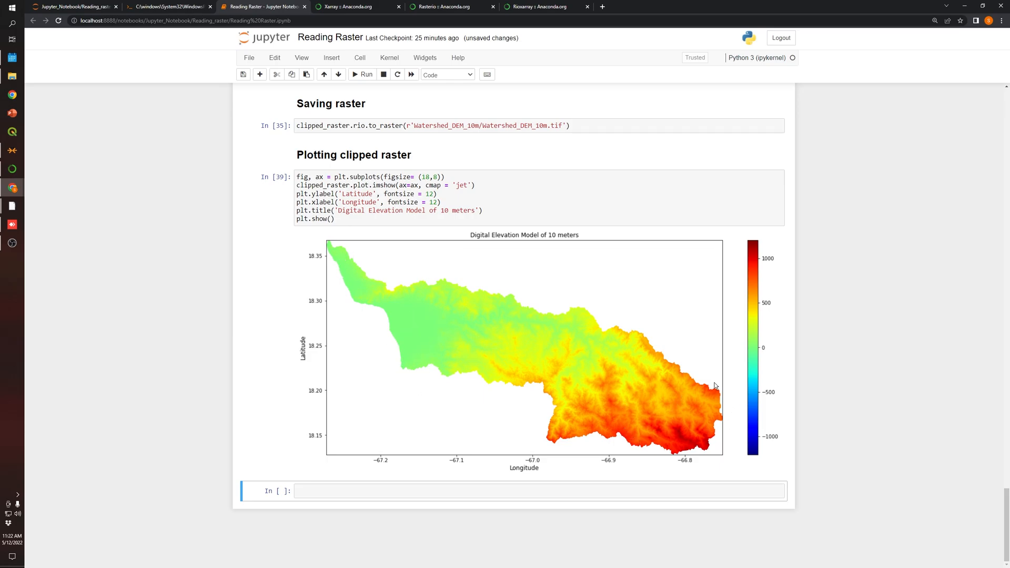
pyautogui.moveTo(759, 265)
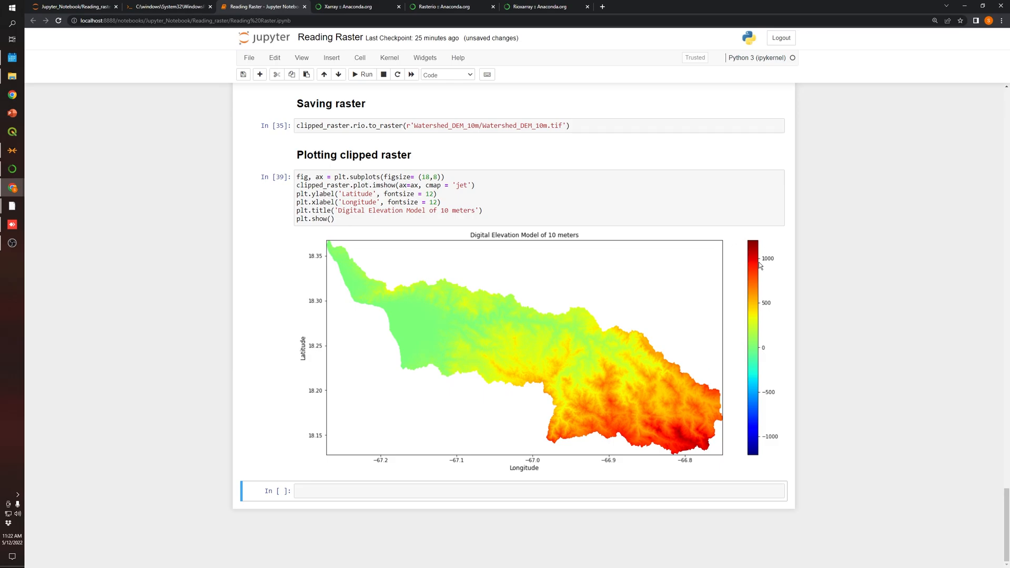
pyautogui.moveTo(771, 363)
pyautogui.write('plt.')
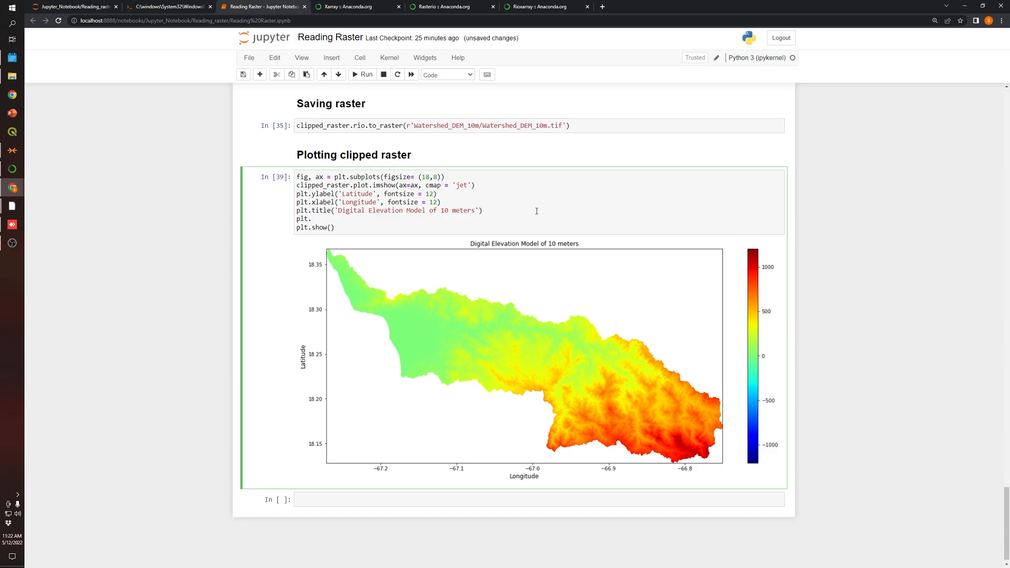
# Step: Add plt.savefig('watershed_dem_10m.png', dpi = 300) to the plotting cell and run it
pyautogui.write('save')
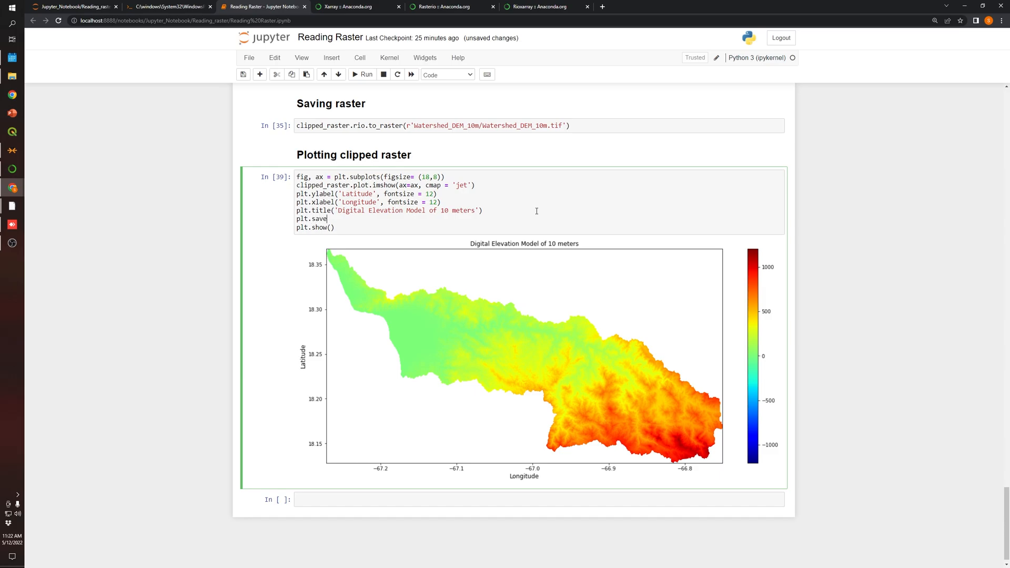
pyautogui.write('fig()')
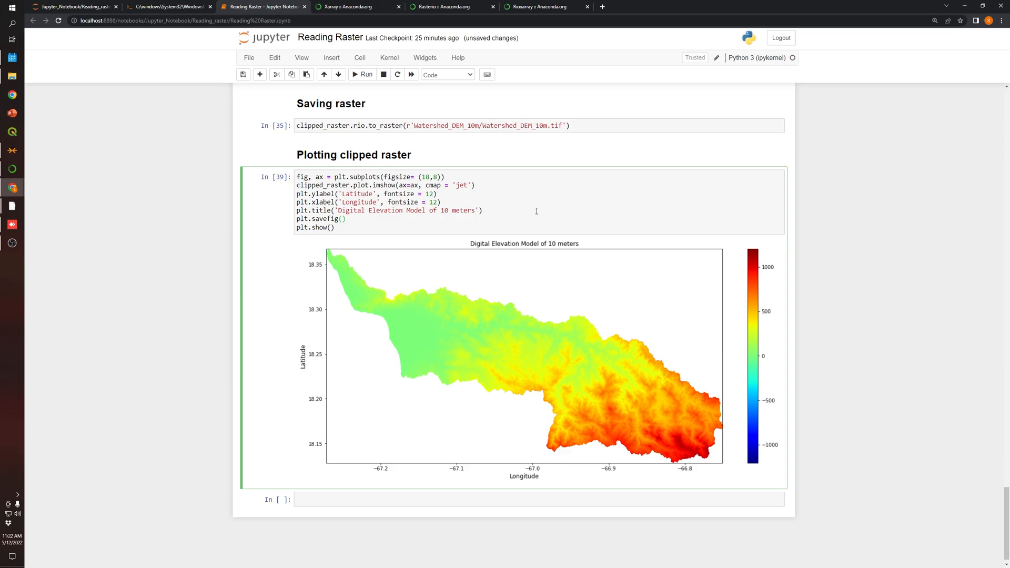
pyautogui.write("''")
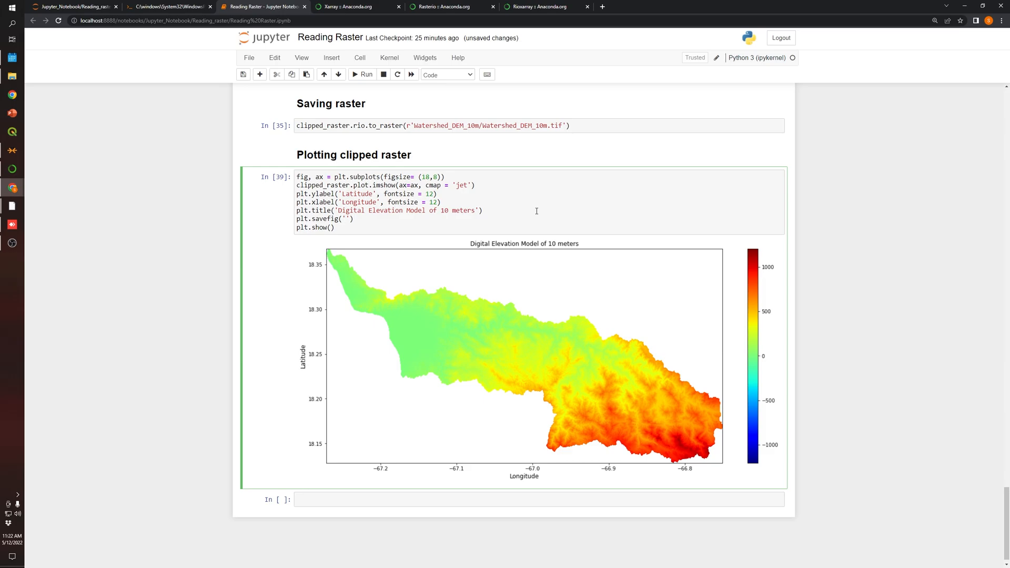
pyautogui.write('water')
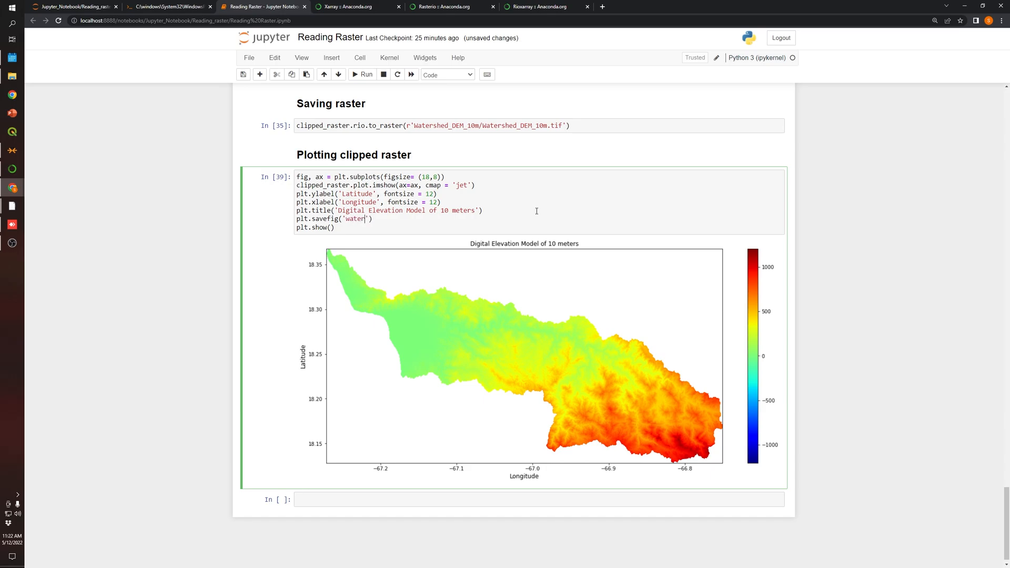
pyautogui.write('shed_dem_10m.p')
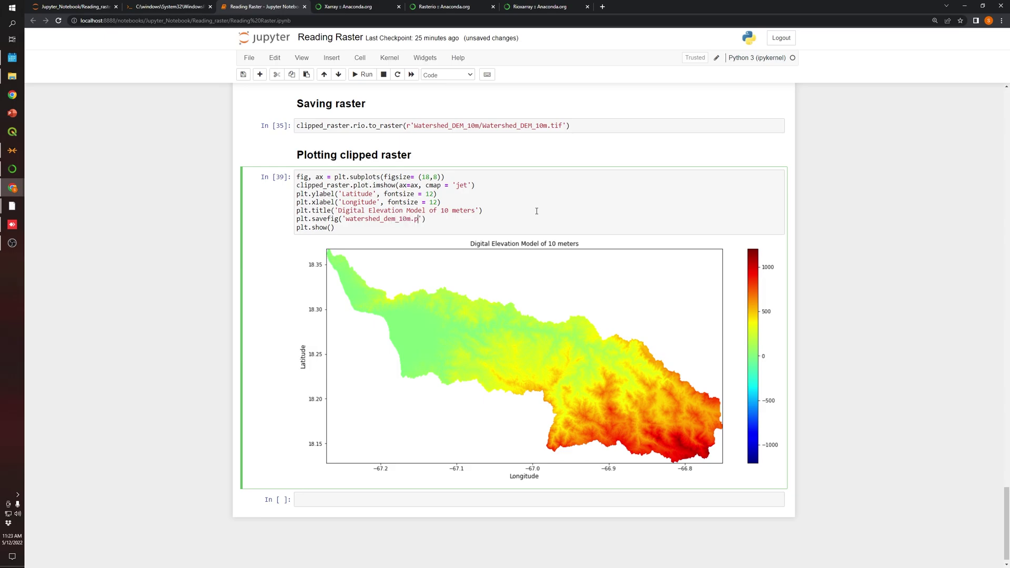
pyautogui.write("ng',")
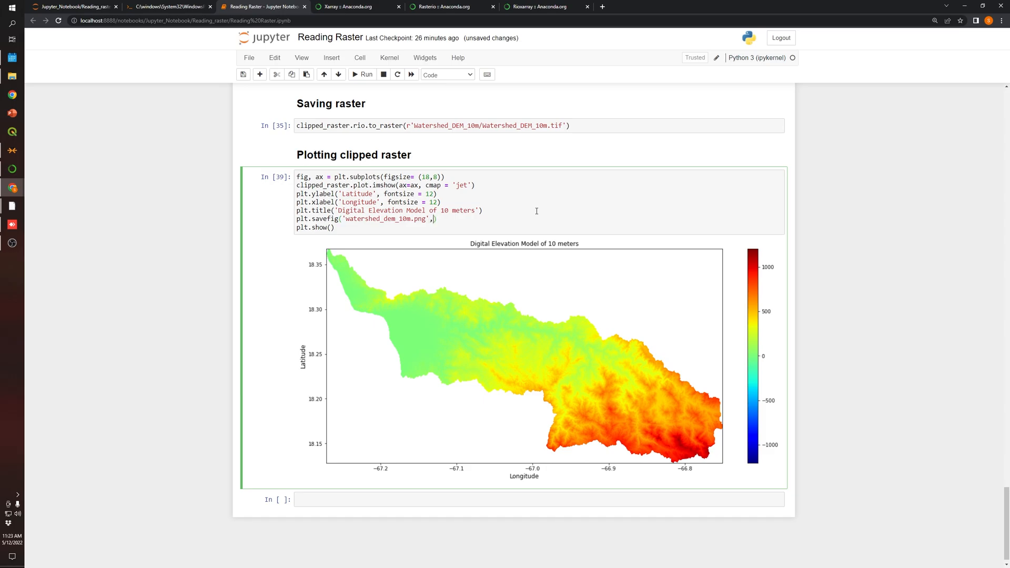
pyautogui.write('d')
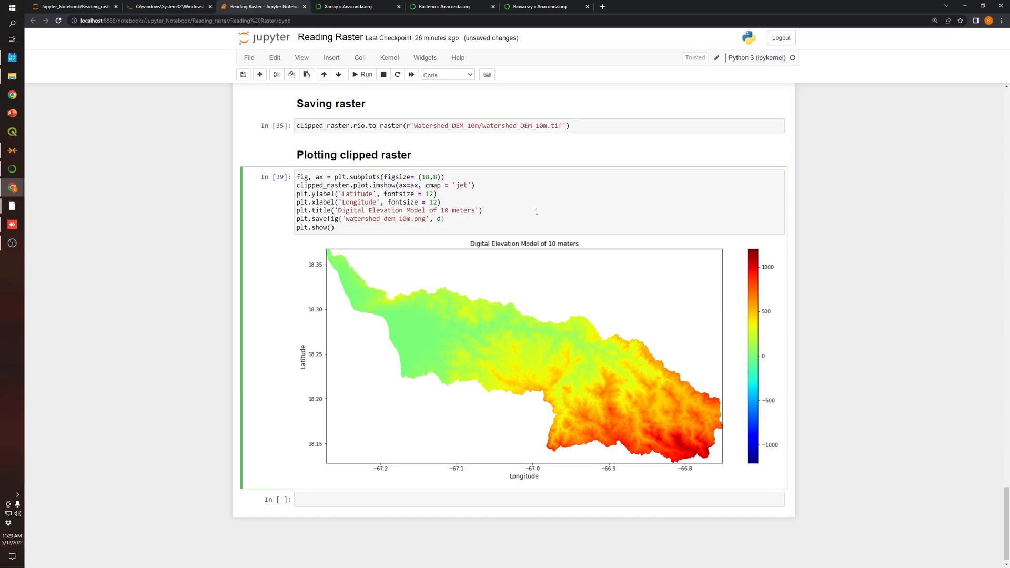
pyautogui.write('dpi =')
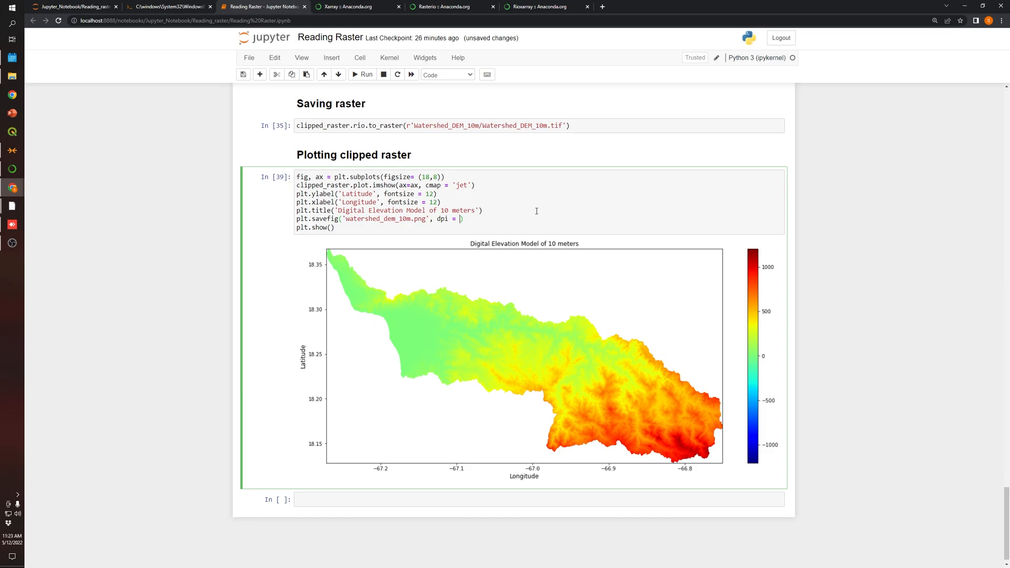
pyautogui.write('300')
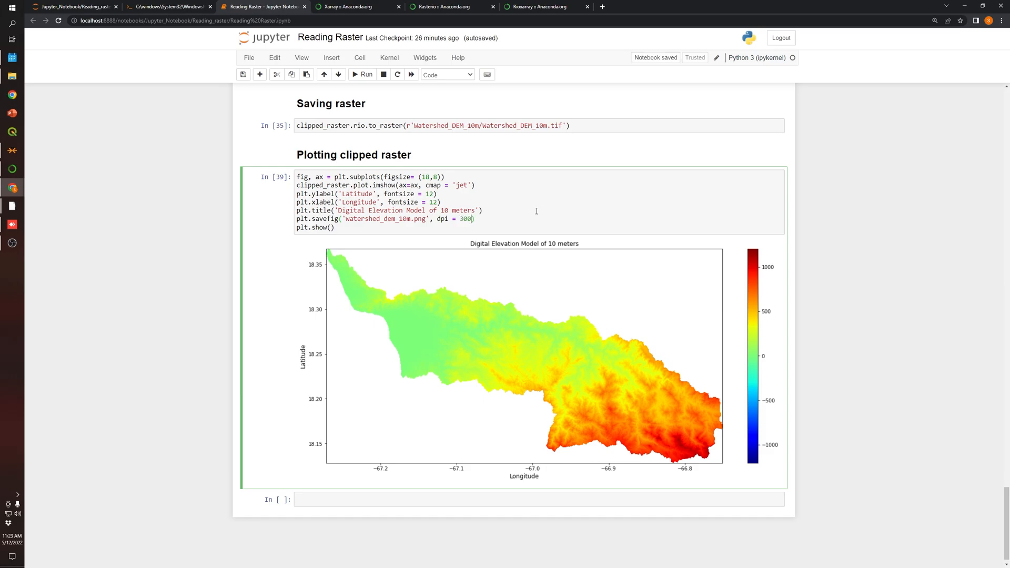
pyautogui.click(362, 74)
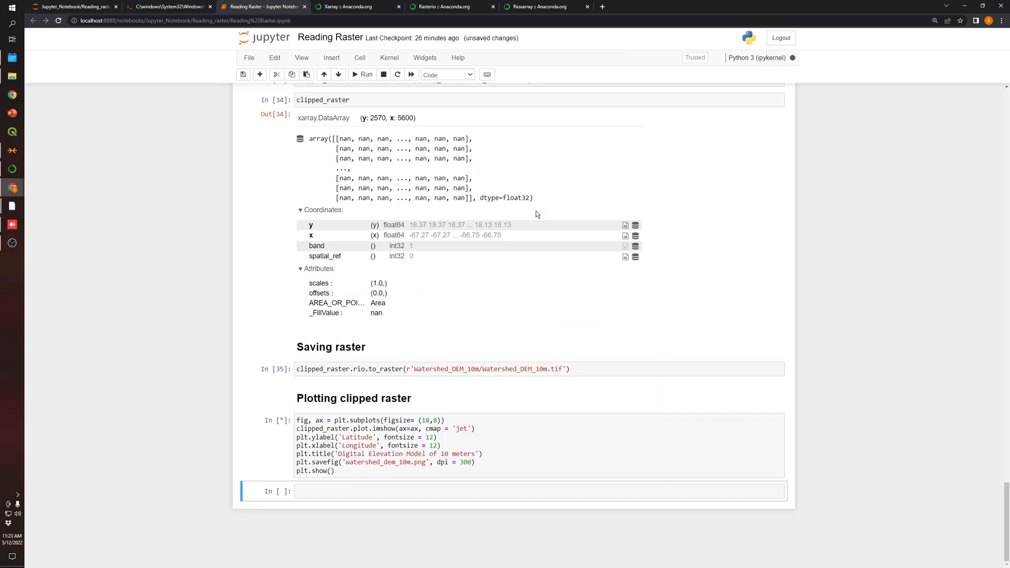
pyautogui.click(362, 74)
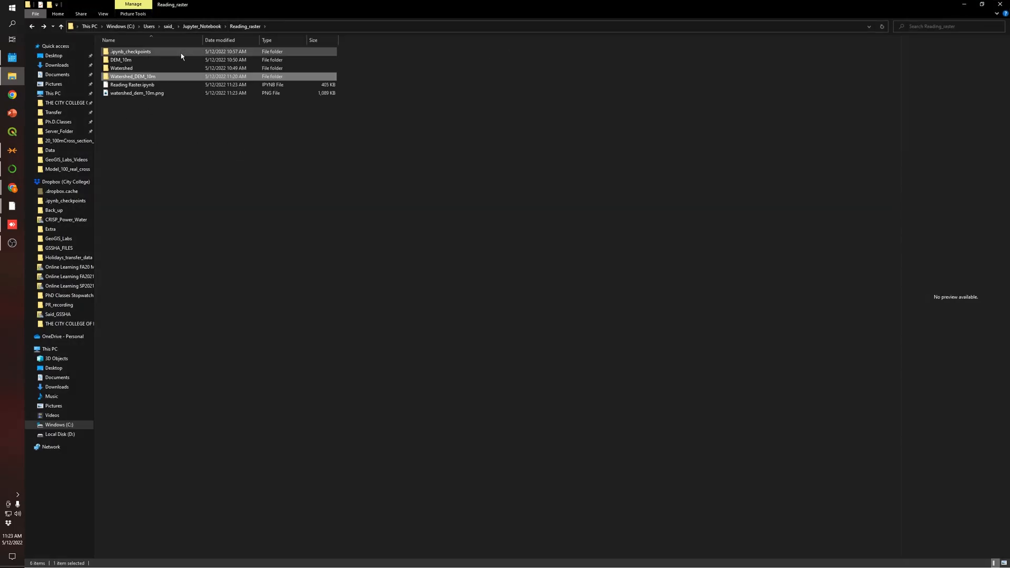
# Step: Preview the saved watershed_dem_10m.png in the Reading_raster folder
pyautogui.doubleClick(137, 93)
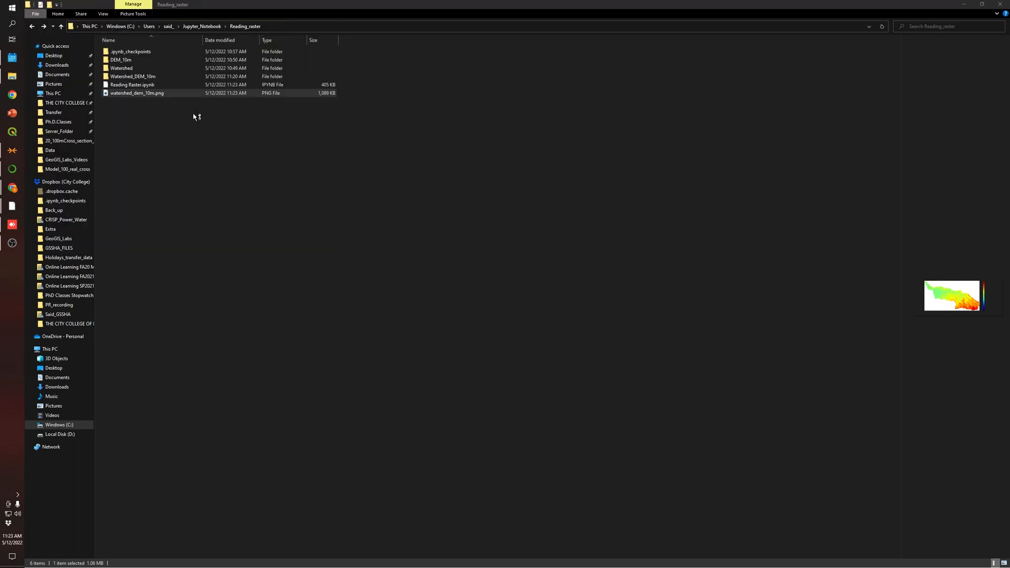
# Step: Start a blank PowerPoint presentation holding the watershed_dem_10m.png plot, maximized
pyautogui.click(11, 112)
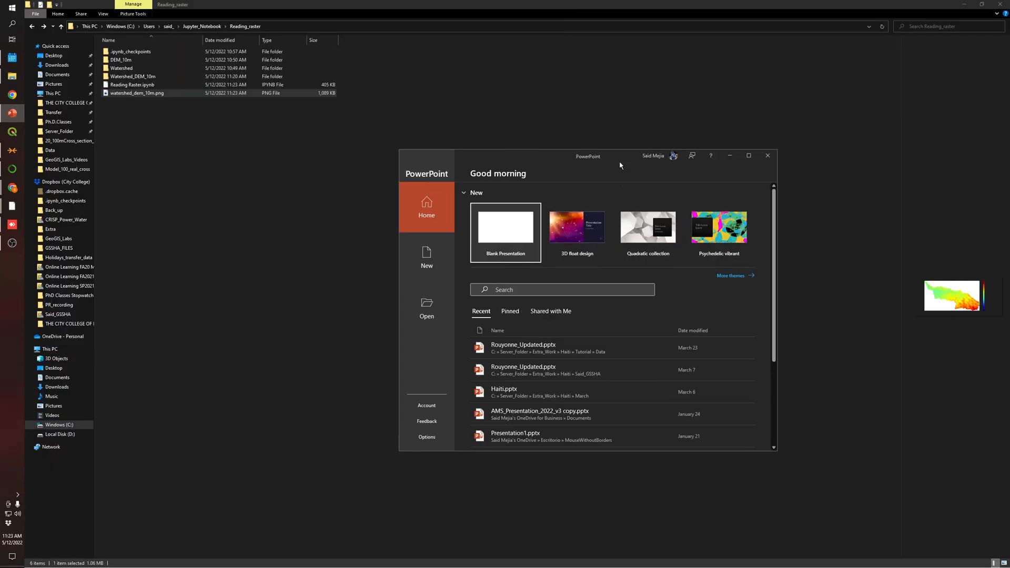
pyautogui.click(505, 227)
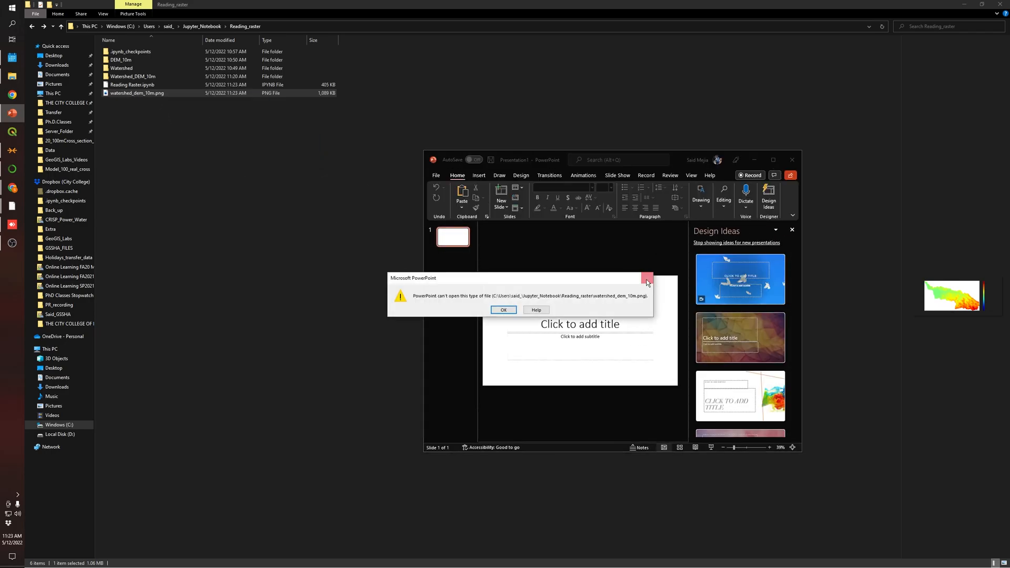
pyautogui.click(504, 309)
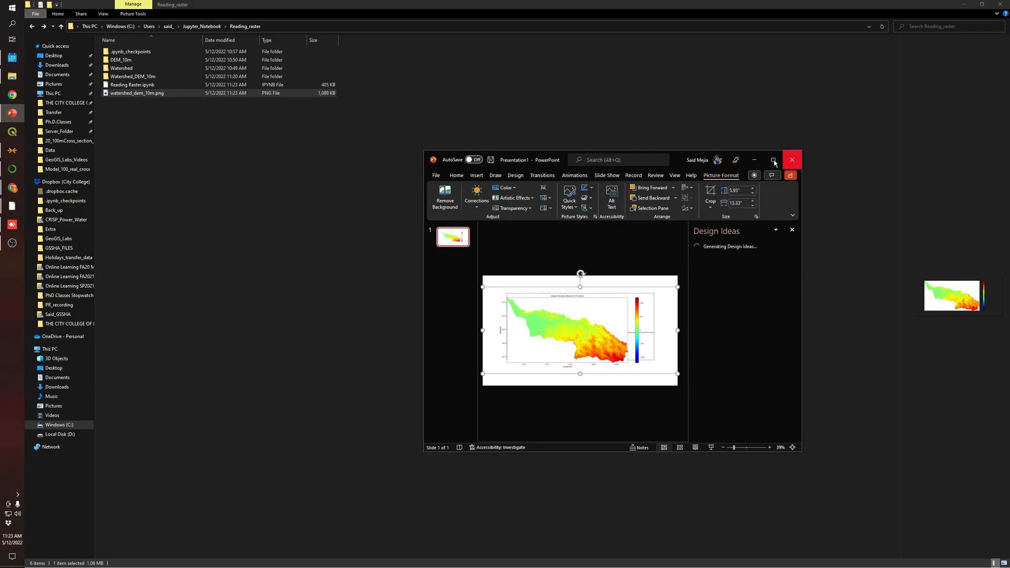
pyautogui.click(775, 160)
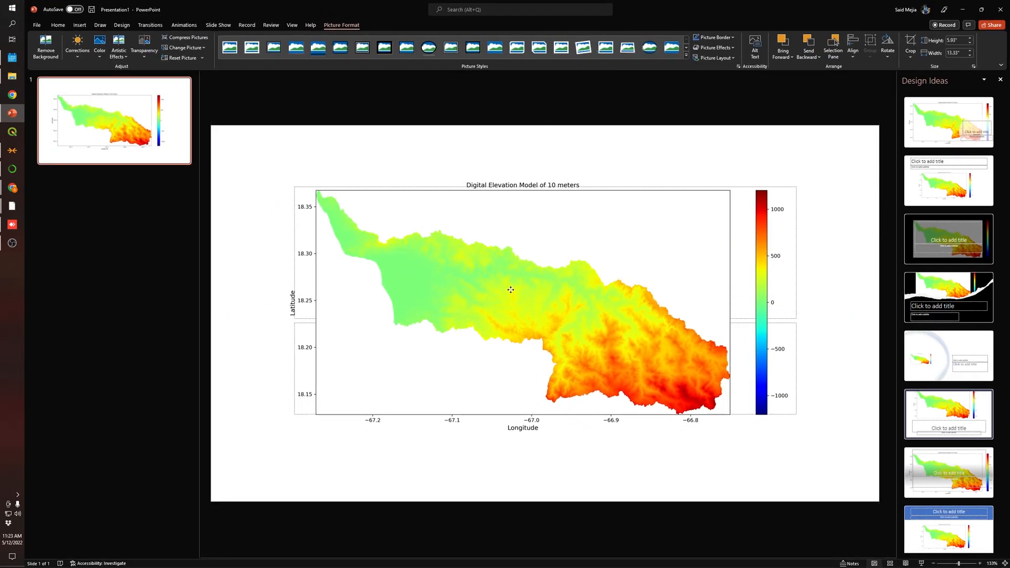